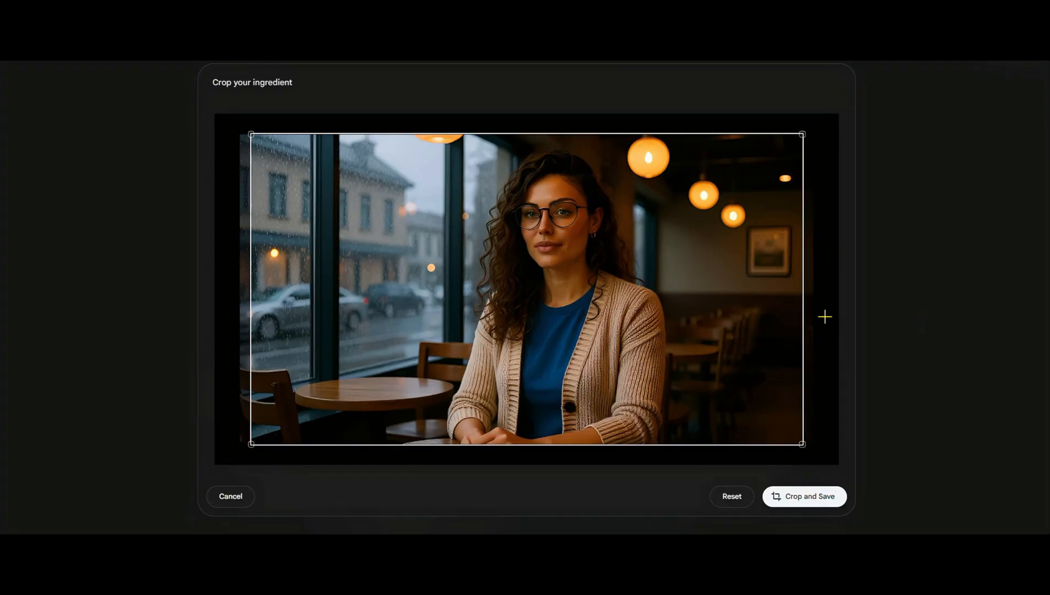
# Send ChatGPT the request for a five-scene Veo 3 movie about a woman, eight seconds per scene
pyautogui.click(804, 496)
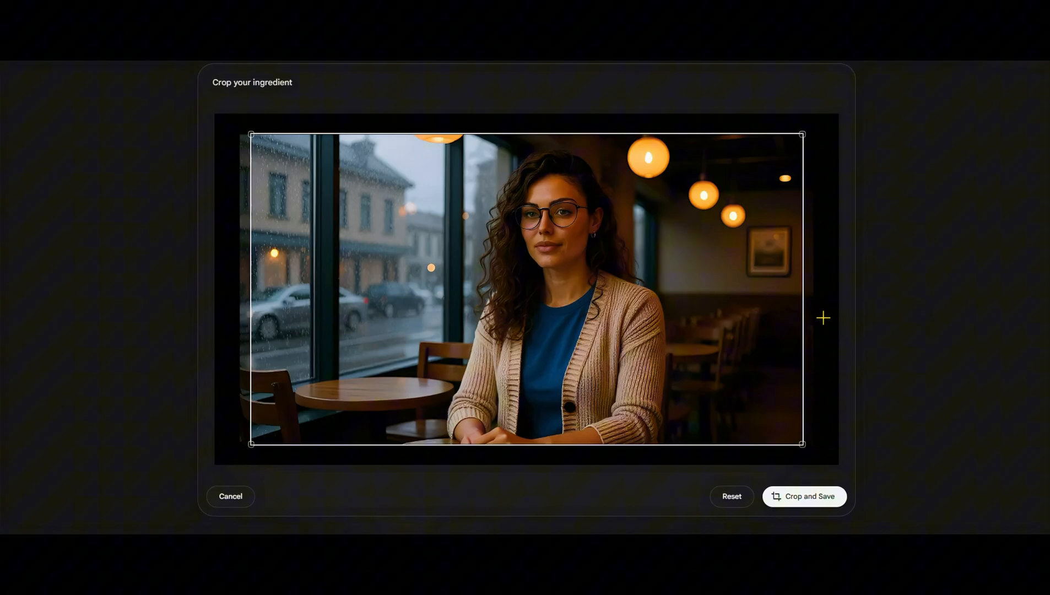
pyautogui.click(804, 496)
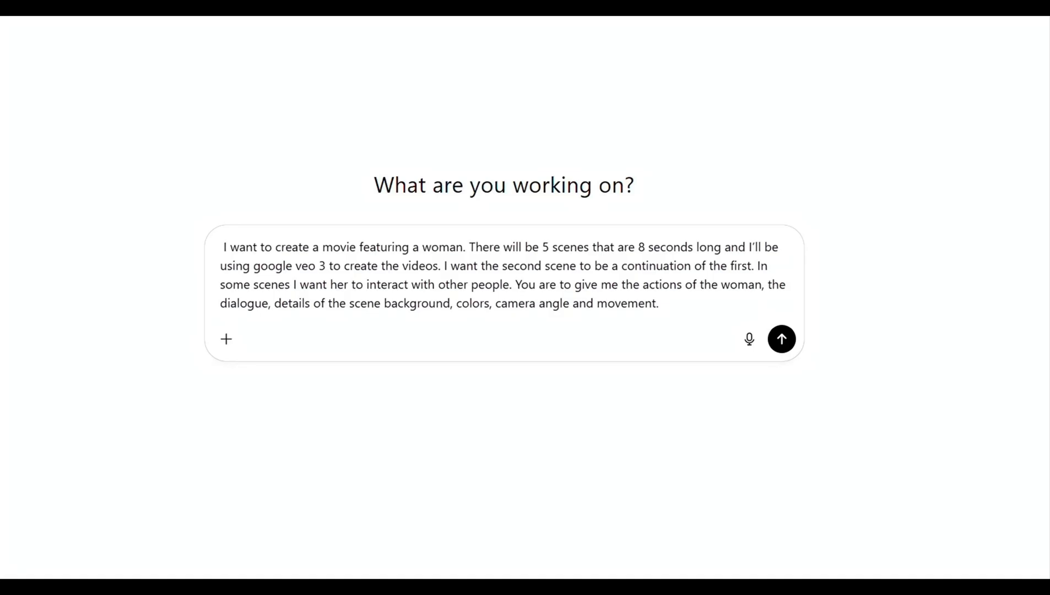
pyautogui.moveTo(341, 306)
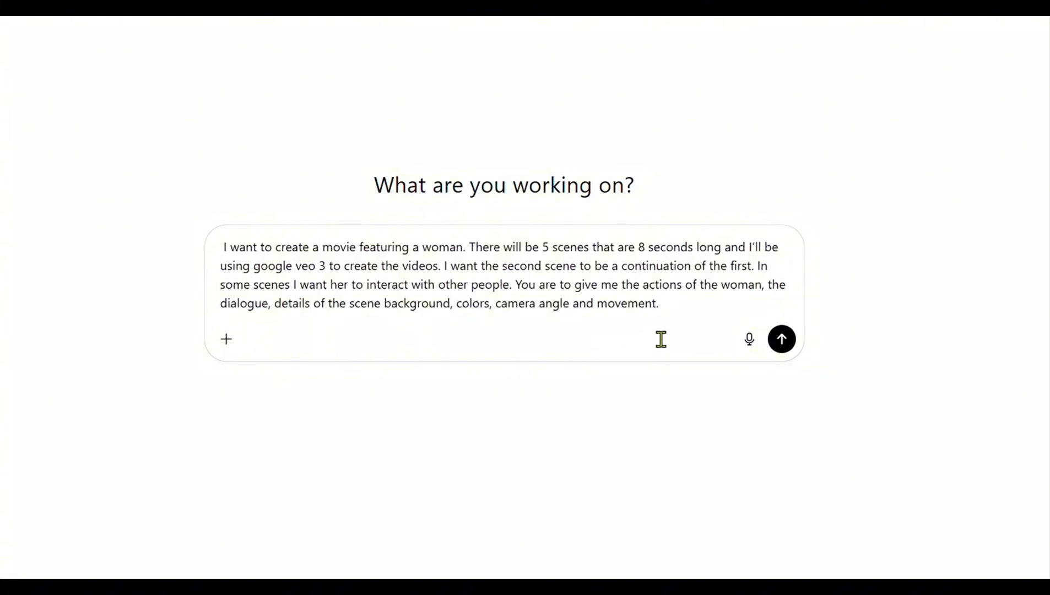
pyautogui.moveTo(791, 404)
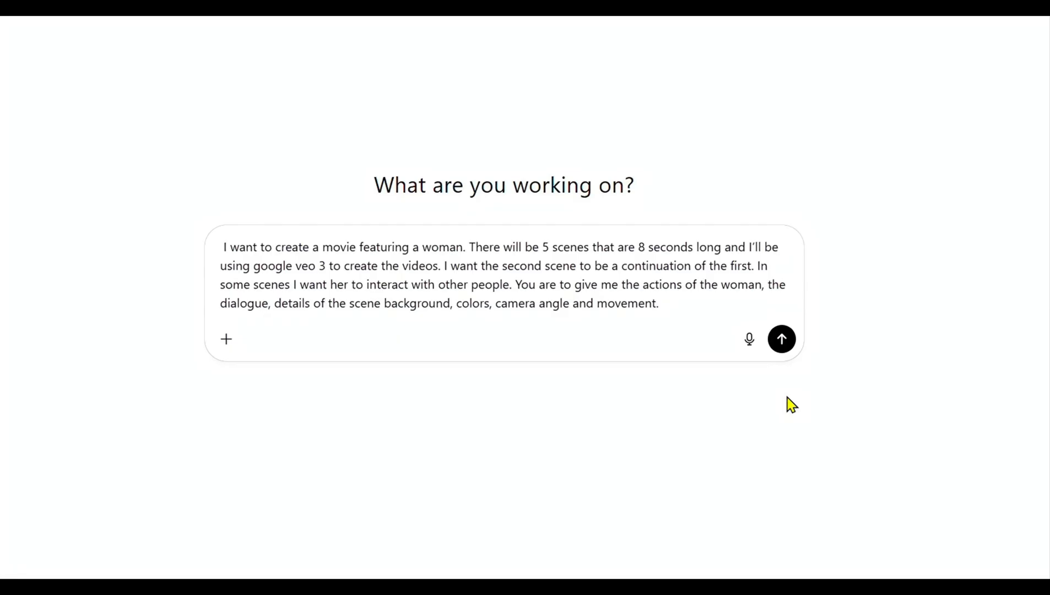
pyautogui.moveTo(775, 384)
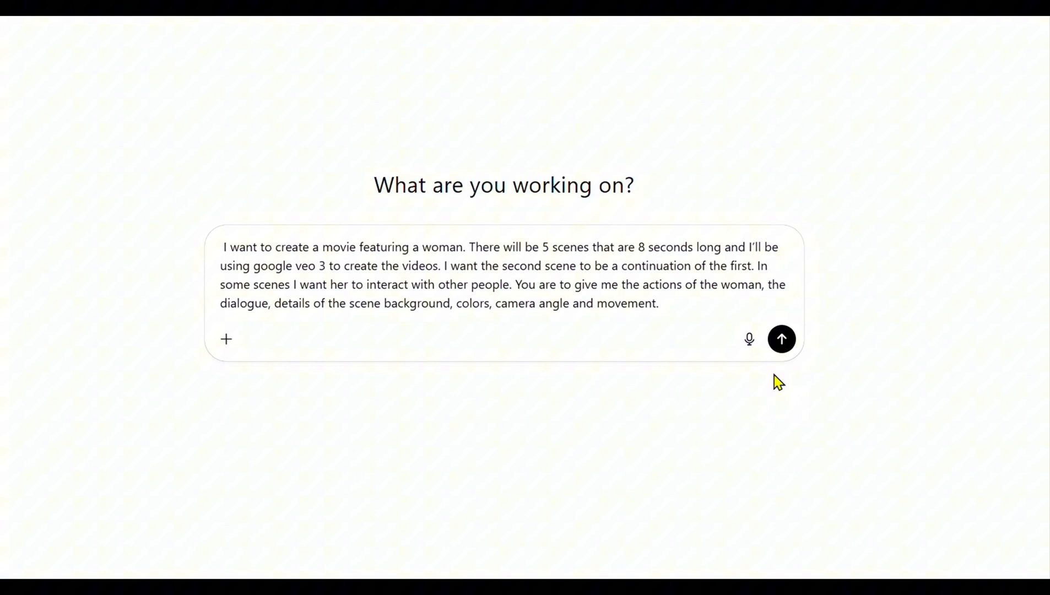
pyautogui.moveTo(782, 339)
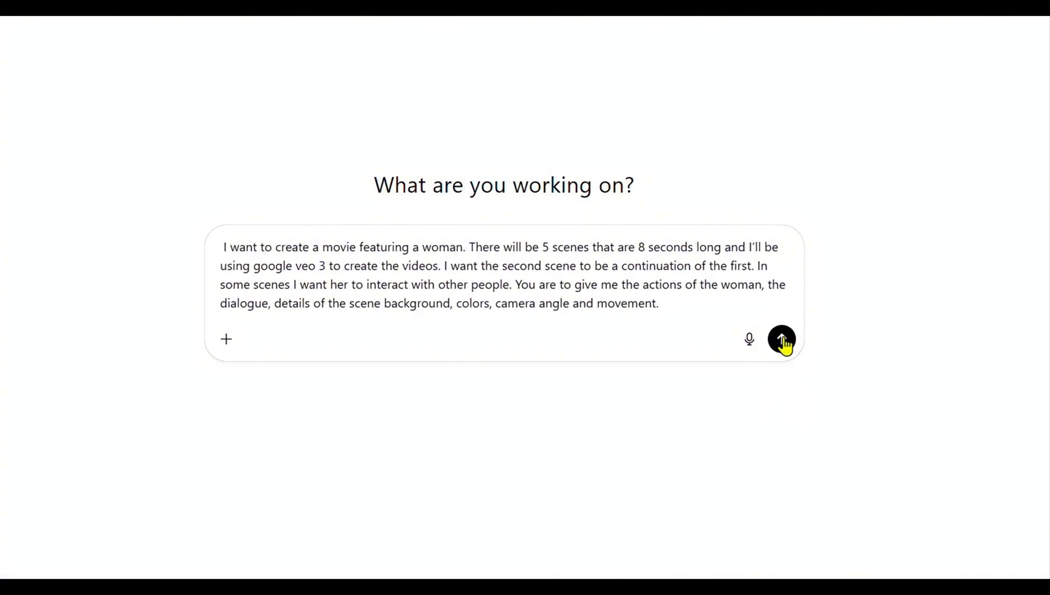
pyautogui.click(782, 338)
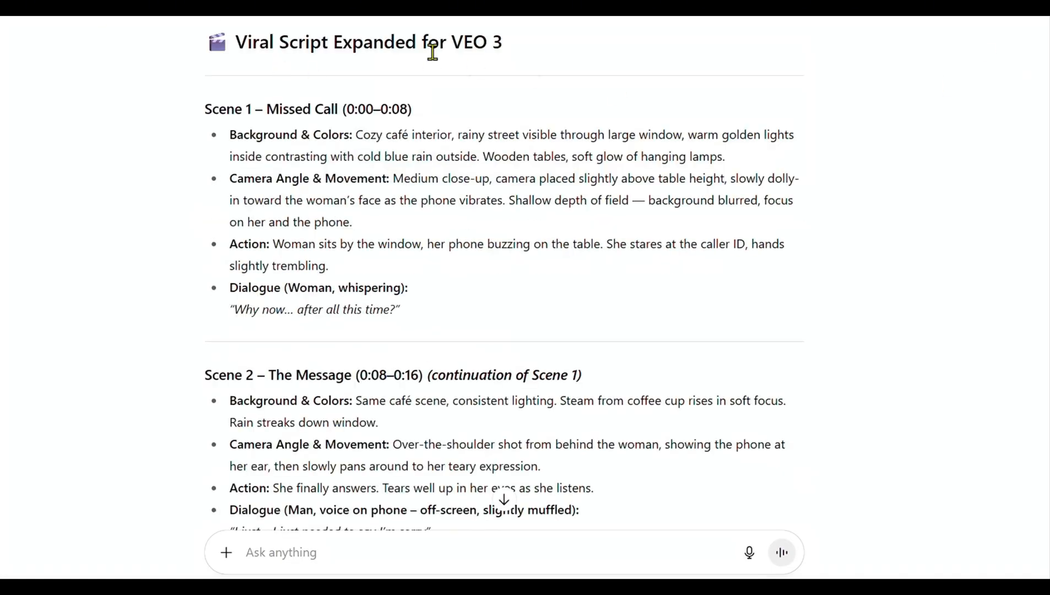
# Scroll the Veo 3 script down to Scene 3 and select a word in its Background line
pyautogui.scroll(-3)
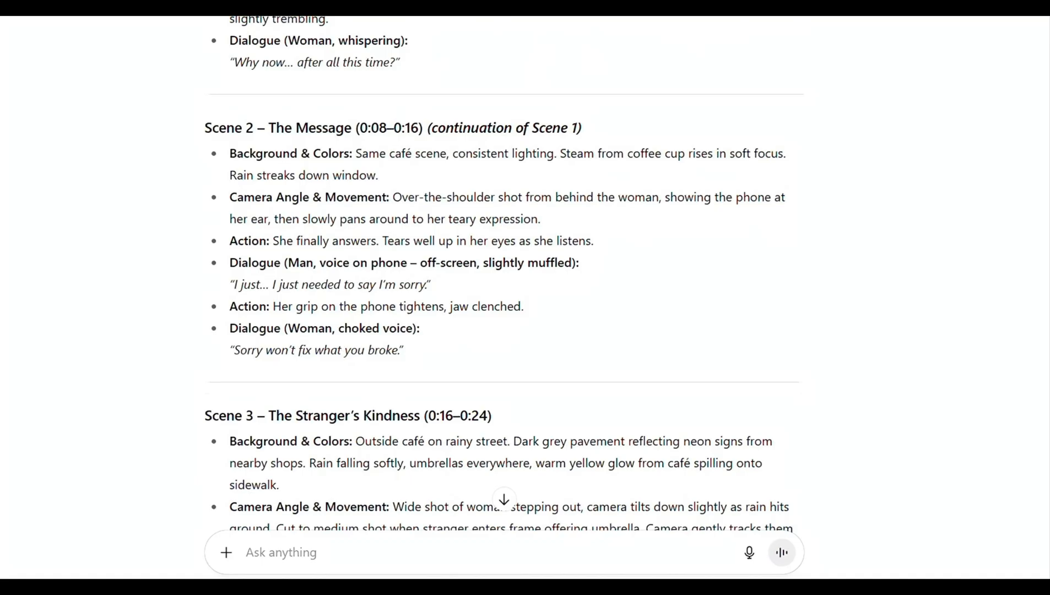
pyautogui.scroll(-3)
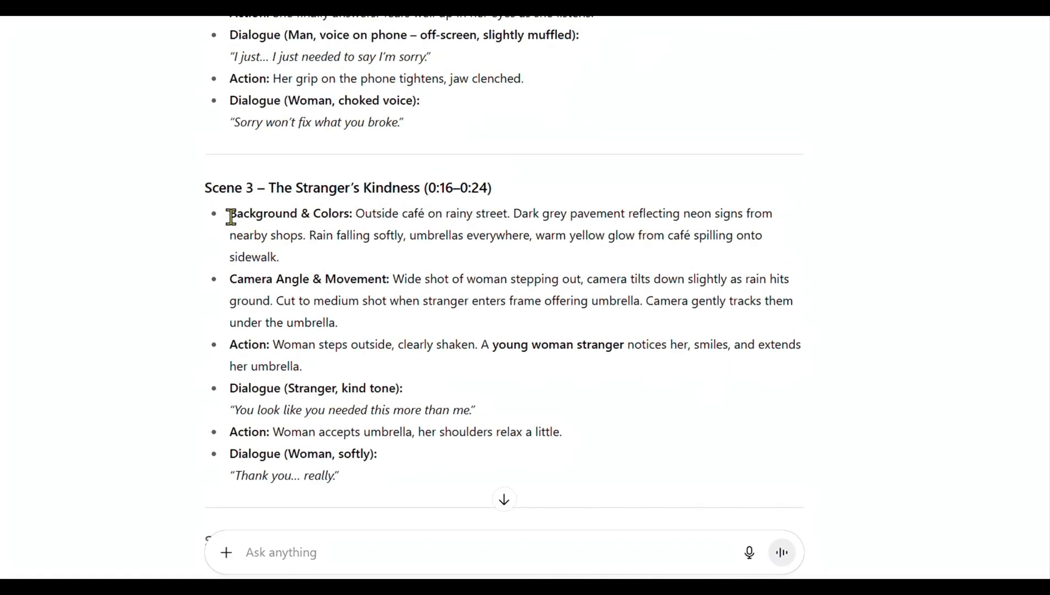
pyautogui.doubleClick(289, 214)
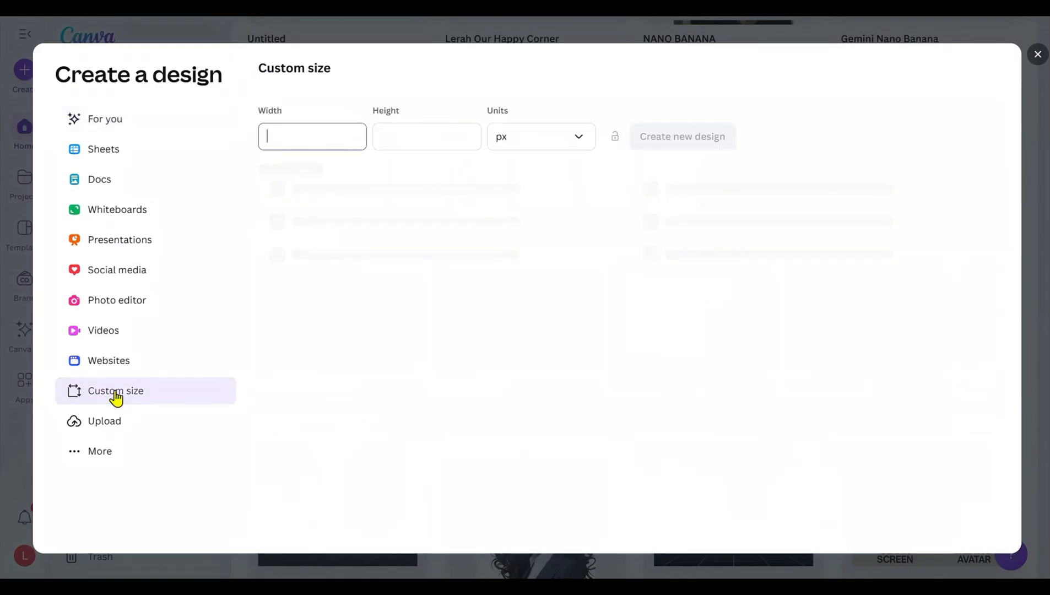
# Create a custom 1920 × 1080 px Canva design and select the woman's placed photo
pyautogui.write('1920')
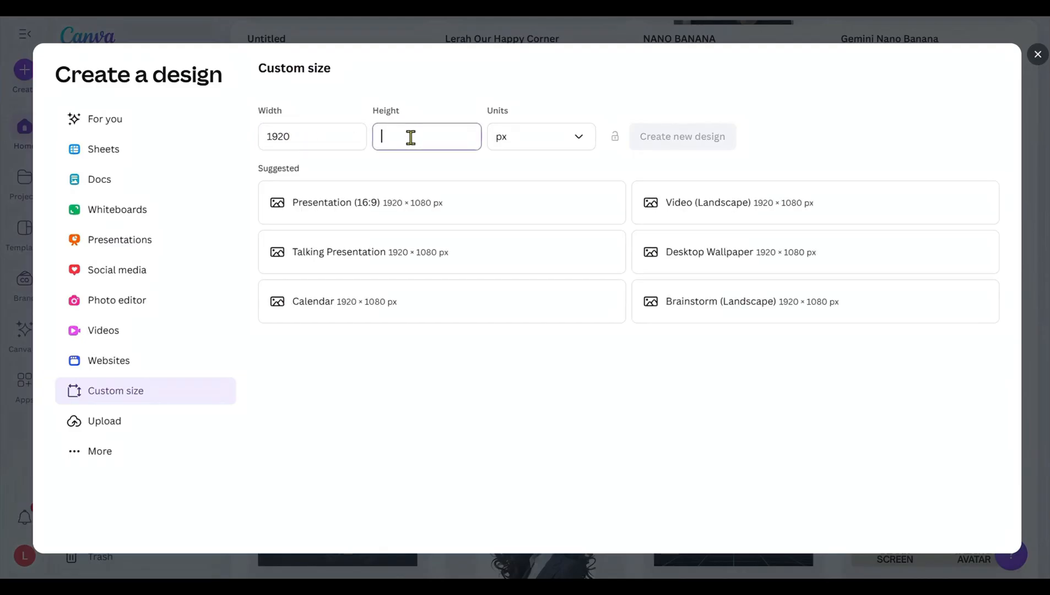
pyautogui.write('1080')
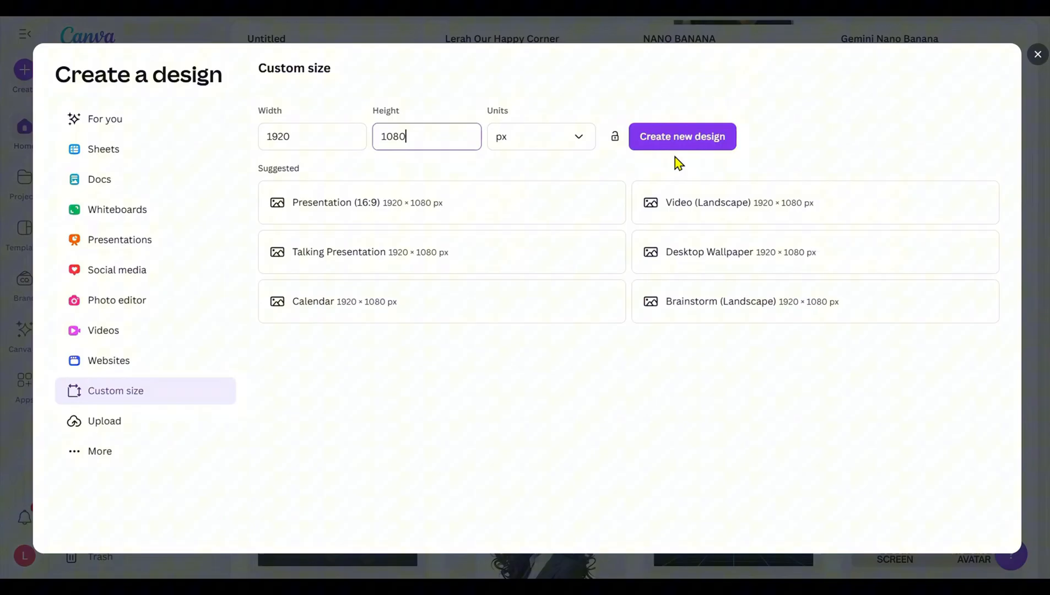
pyautogui.click(681, 136)
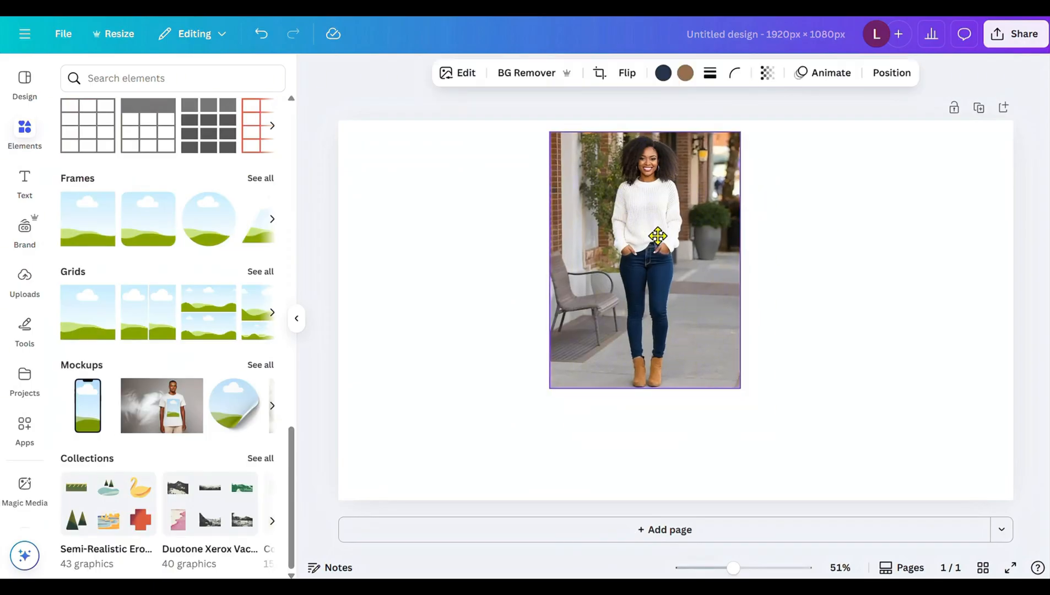
pyautogui.click(663, 72)
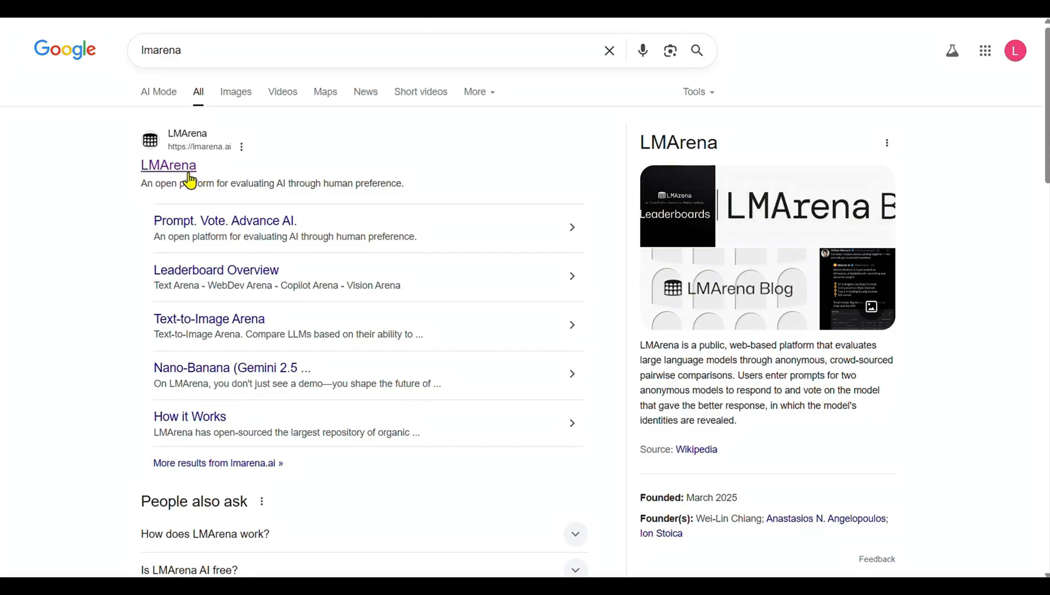
pyautogui.moveTo(211, 166)
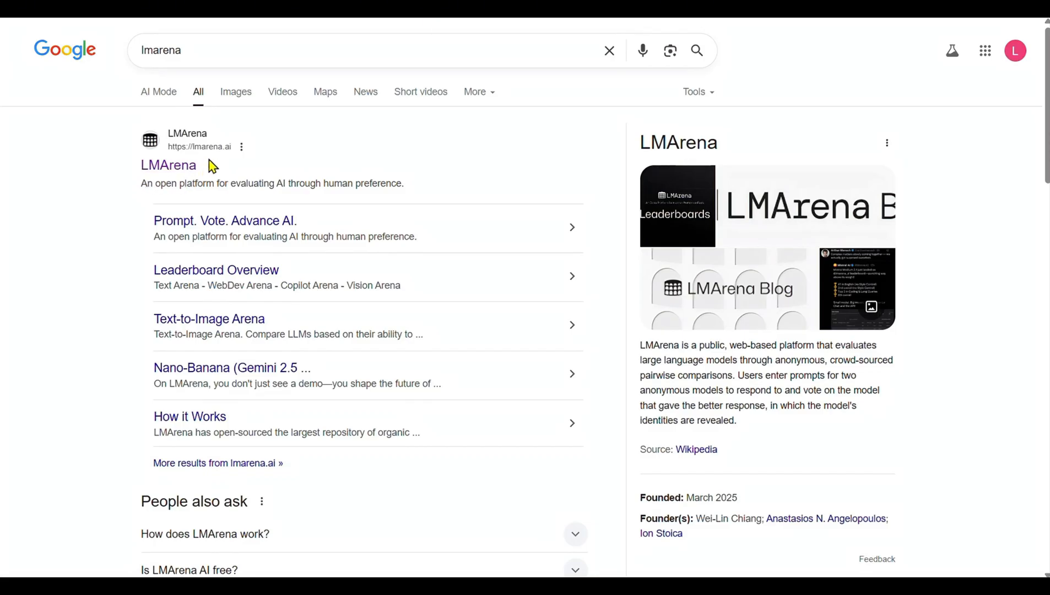
pyautogui.moveTo(169, 165)
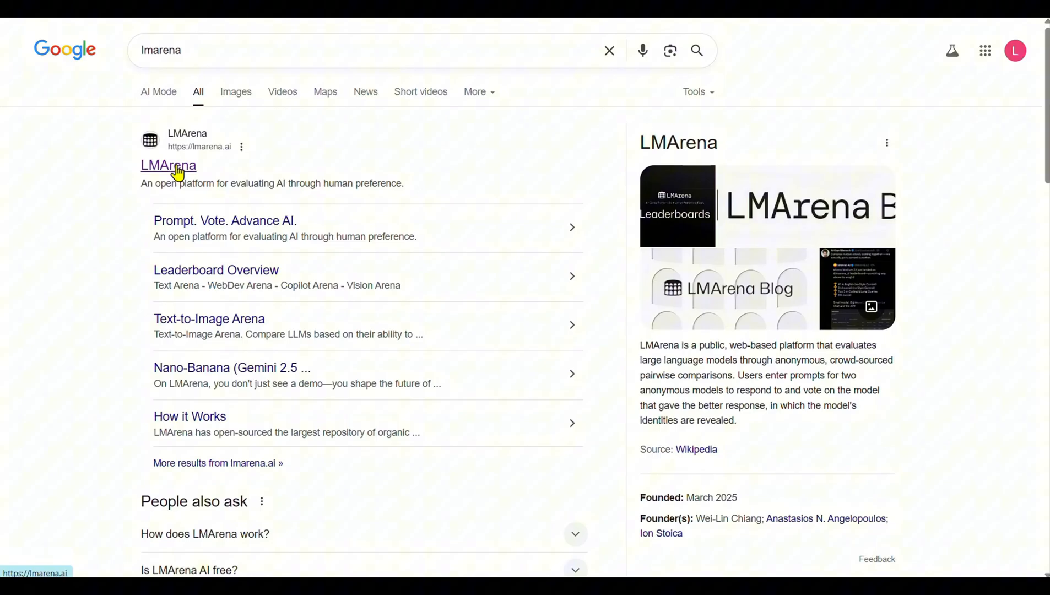
# Open LMArena, switch Battle to Direct Chat, and pick the gemini-2.5-flash model
pyautogui.click(168, 165)
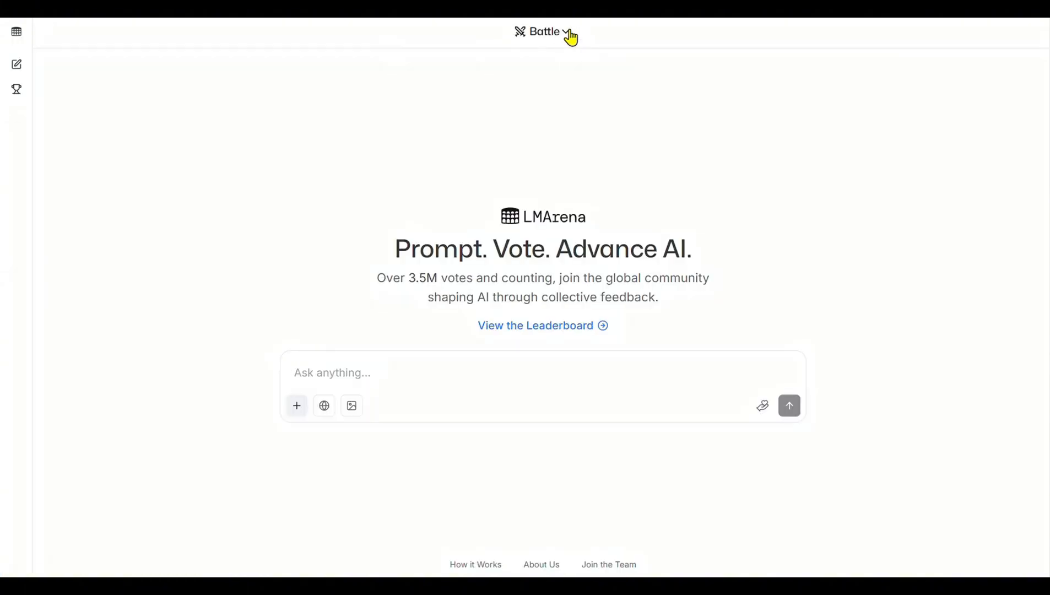
pyautogui.click(544, 32)
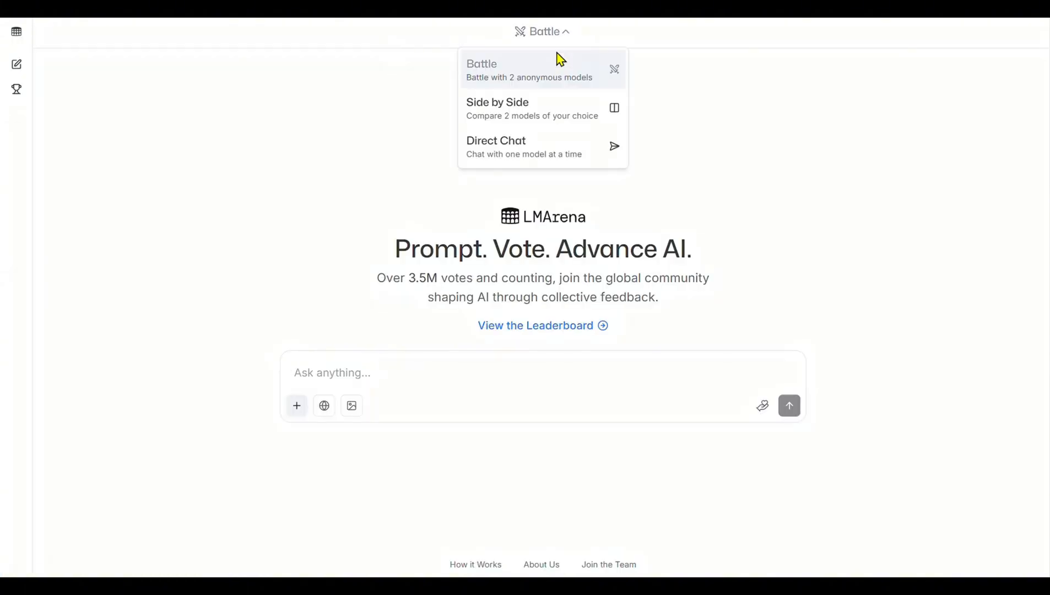
pyautogui.click(497, 140)
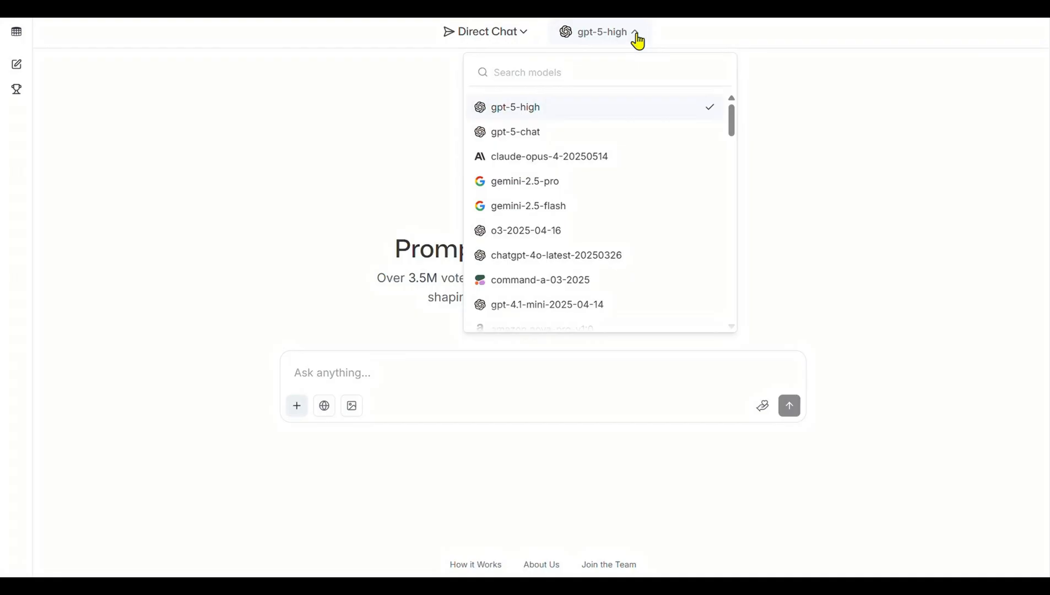
pyautogui.moveTo(563, 208)
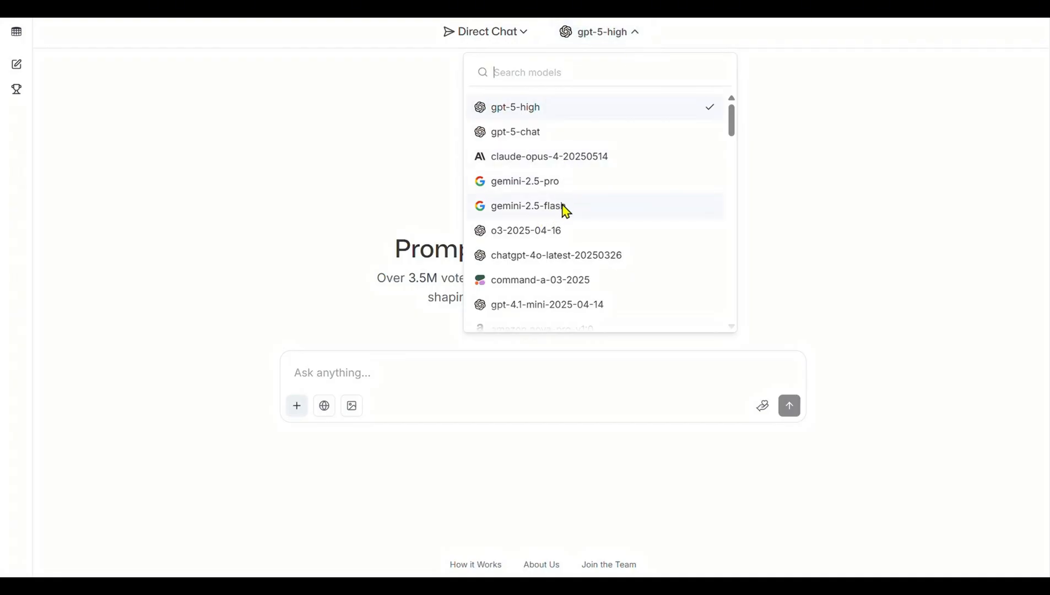
pyautogui.click(525, 205)
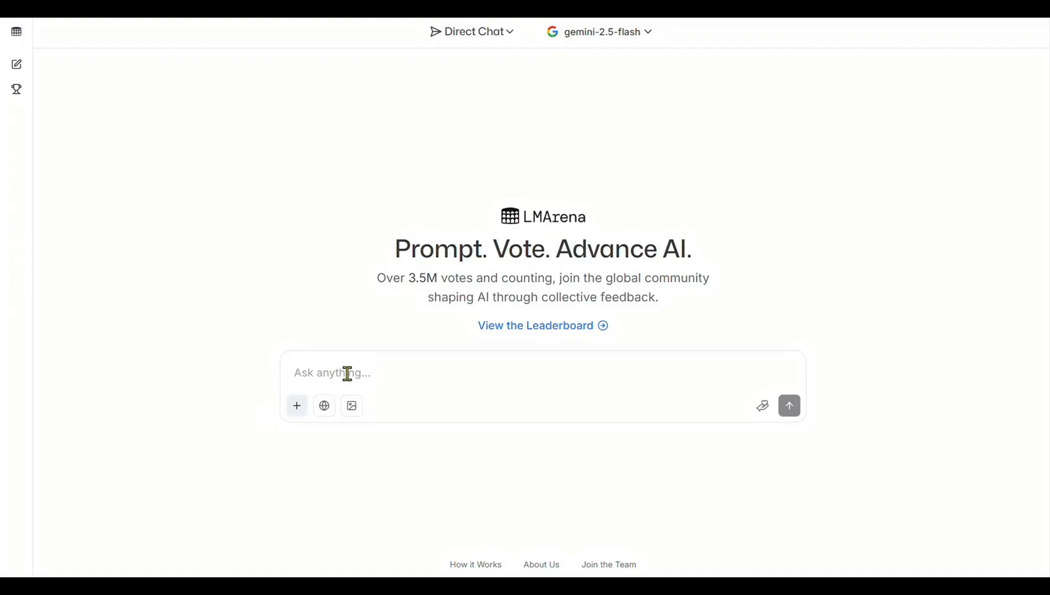
pyautogui.click(351, 405)
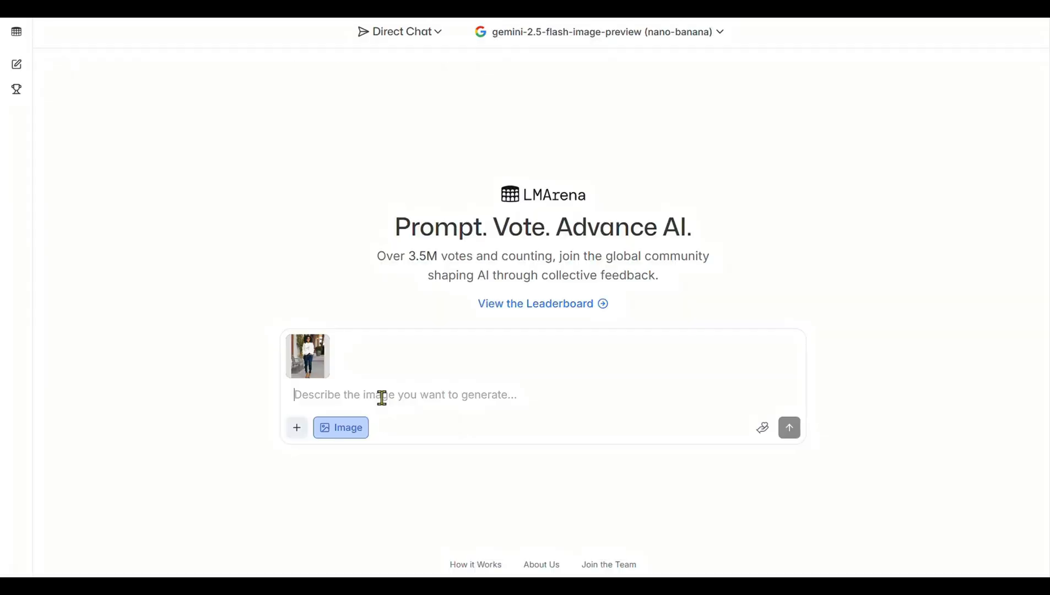
# Send the rainy-day café prompt, prefixed 'woman sits in a', with her photo attached
pyautogui.write('Cozy café interior, rainy street visible through large window, warm golden lights inside contrasting with cold blue rain outside. Wooden tables, soft glow of hanging lamps.')
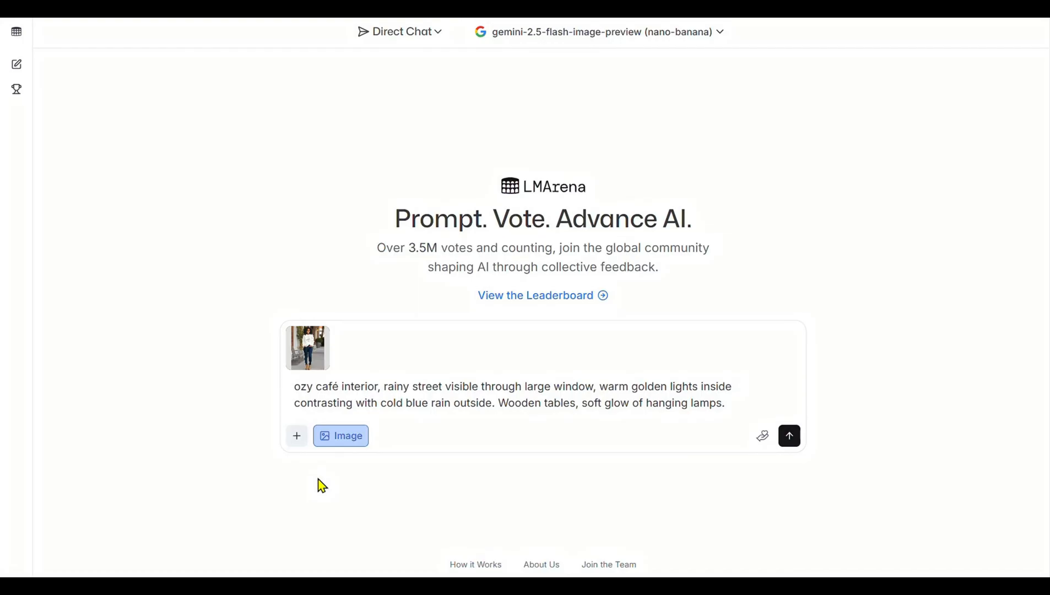
pyautogui.write('woman')
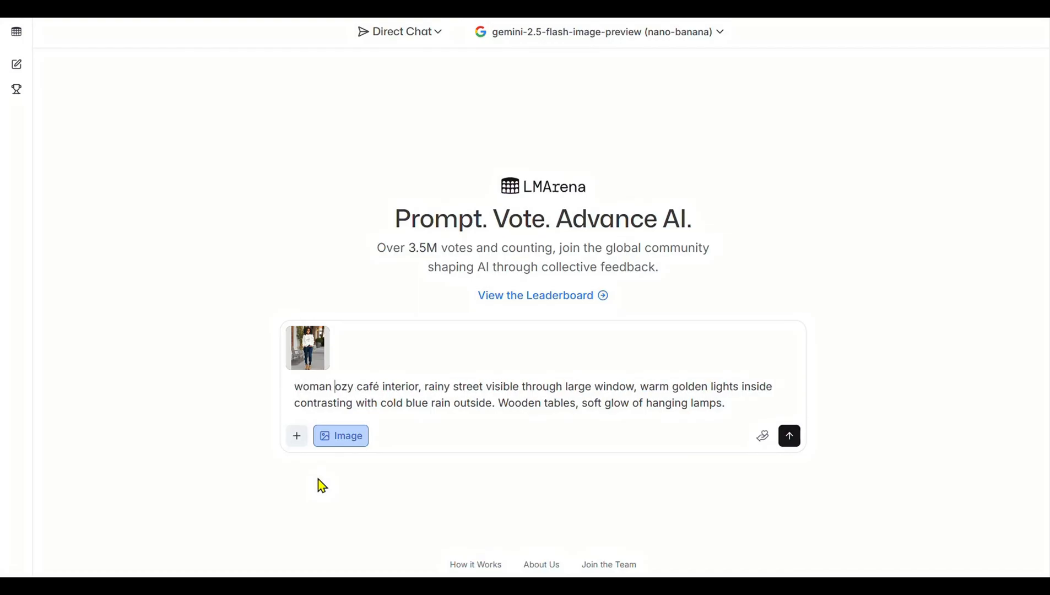
pyautogui.write('sits in a c')
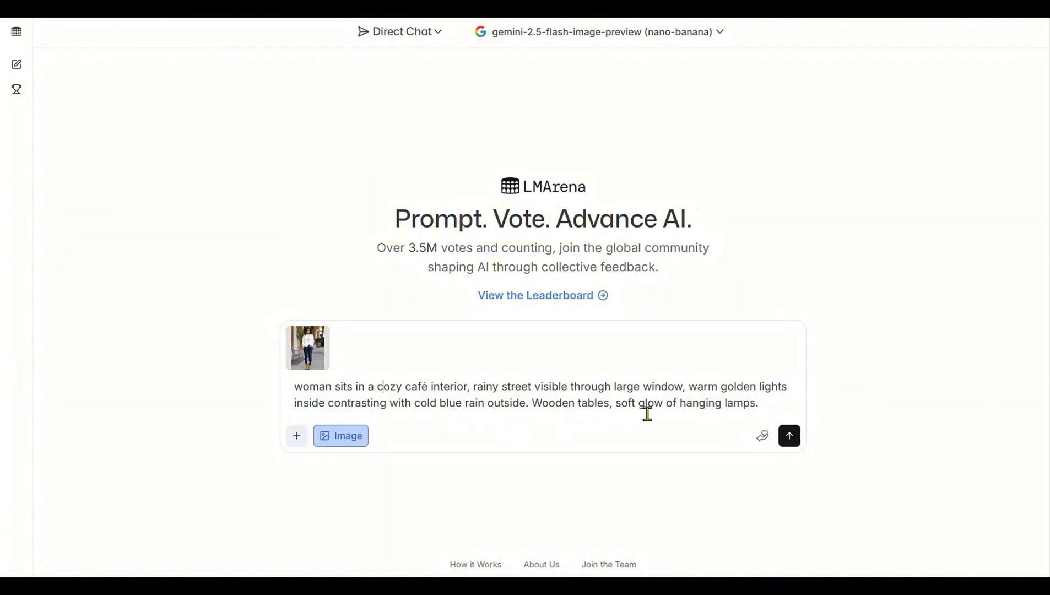
pyautogui.moveTo(815, 446)
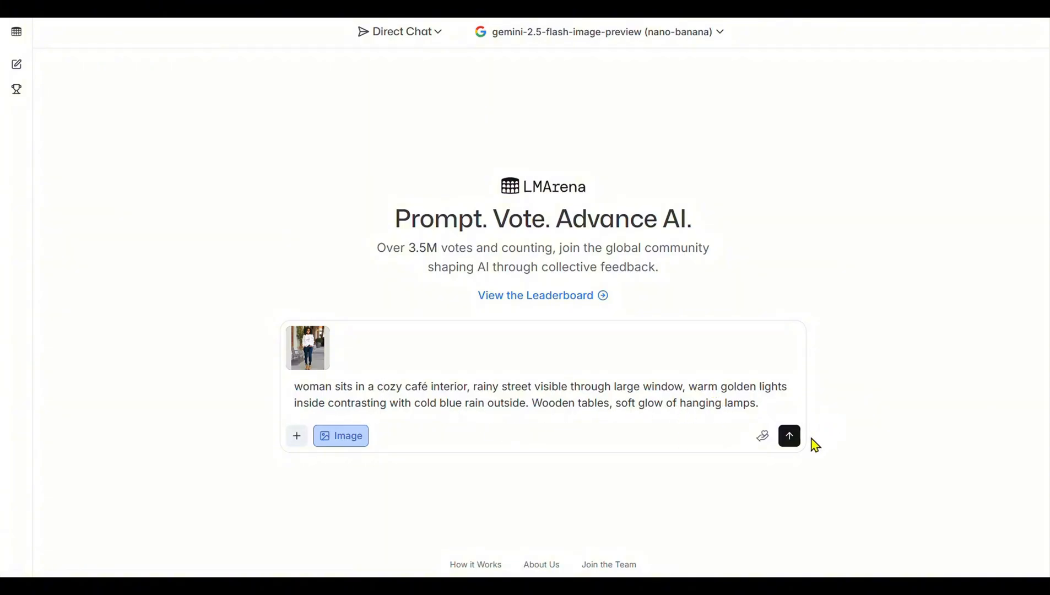
pyautogui.click(789, 435)
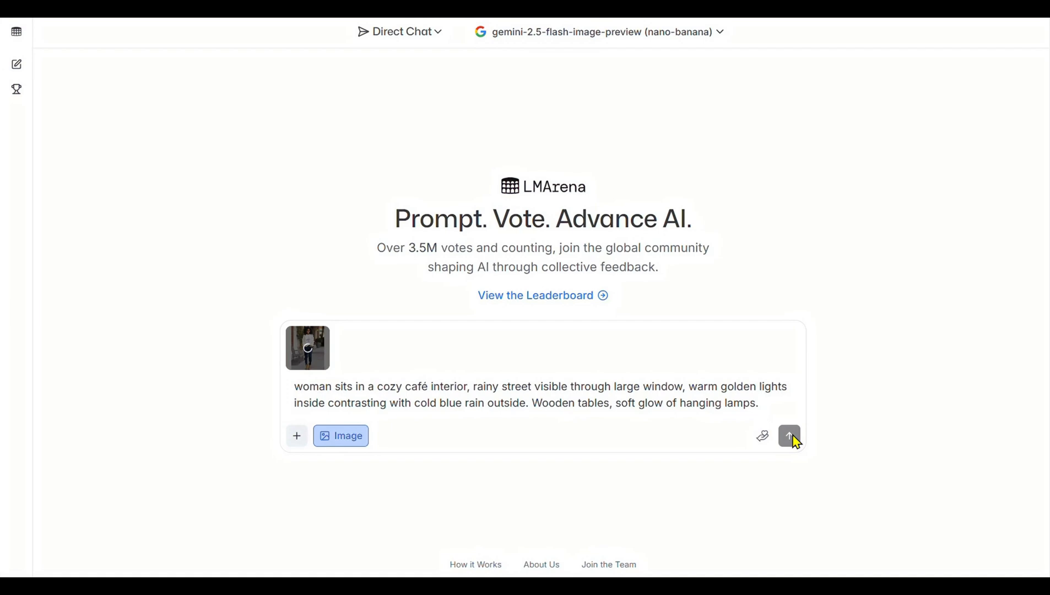
pyautogui.click(789, 436)
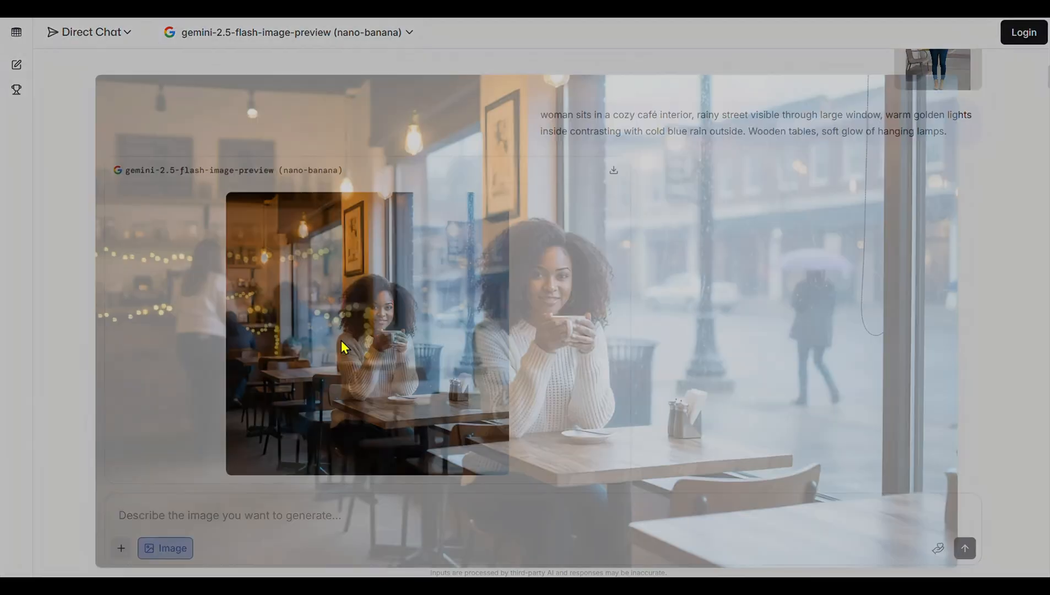
# View the generated front-view image of the woman seated by the café's rainy window
pyautogui.click(367, 333)
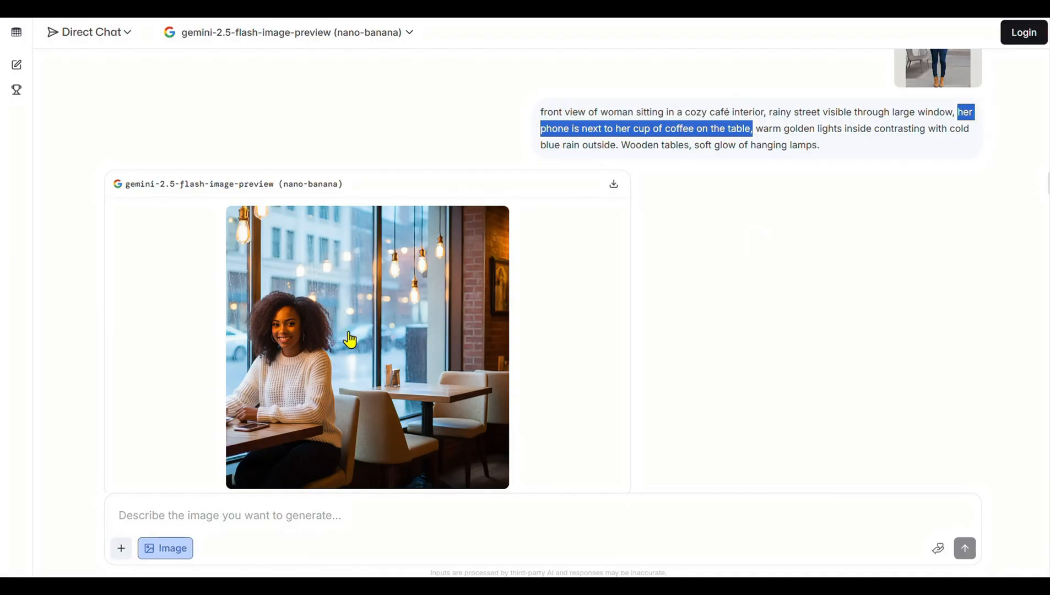
pyautogui.click(367, 347)
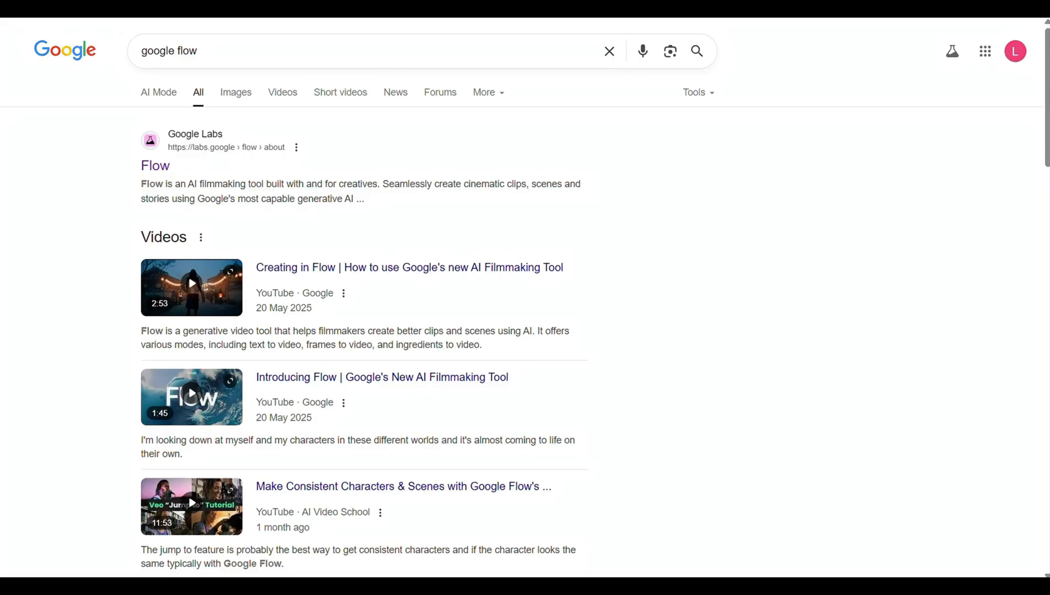
pyautogui.moveTo(198, 151)
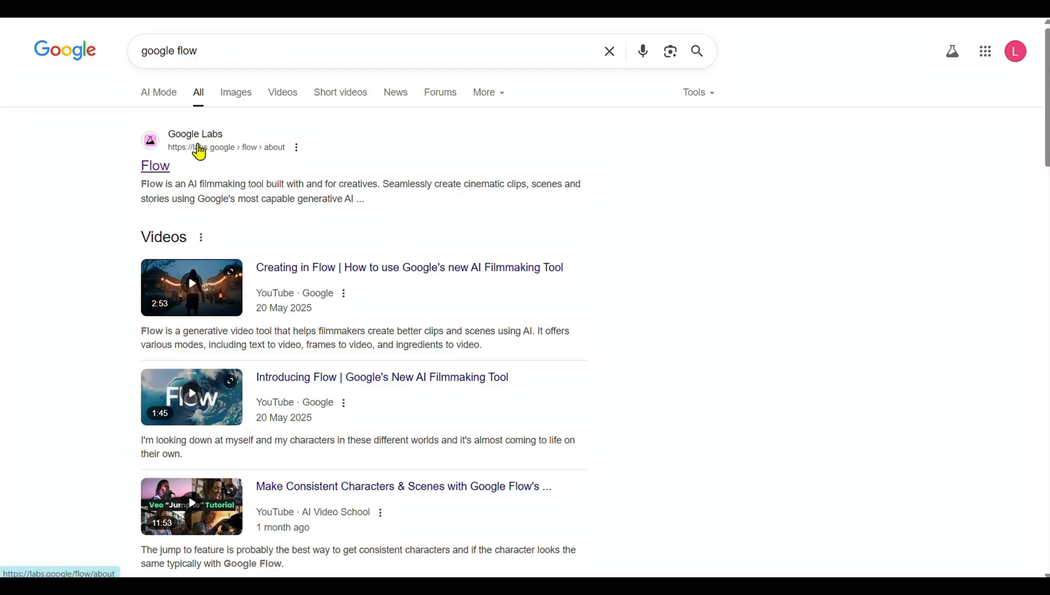
pyautogui.moveTo(166, 171)
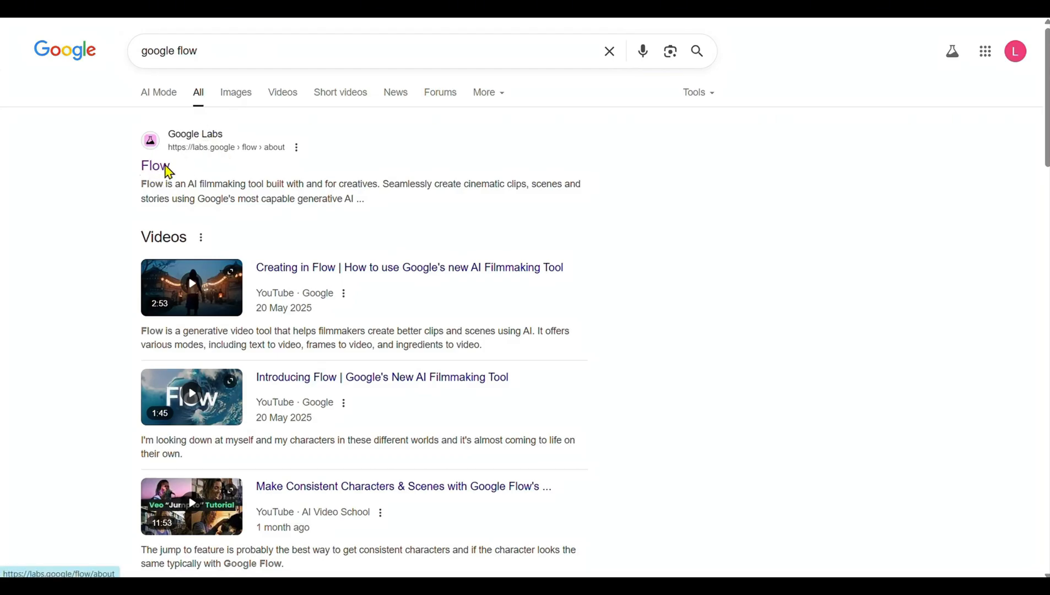
pyautogui.moveTo(146, 173)
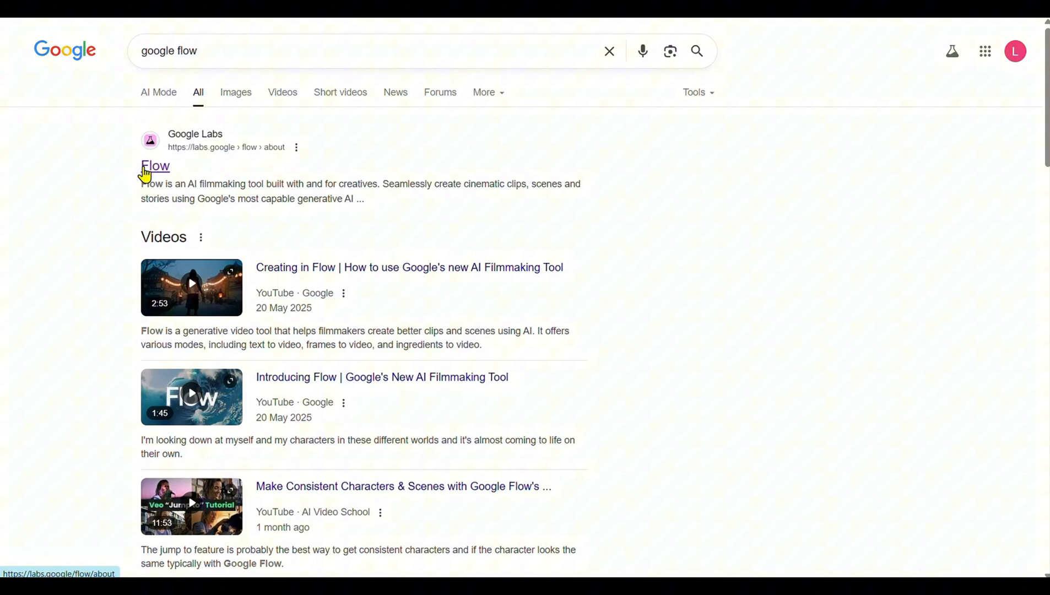
pyautogui.moveTo(145, 176)
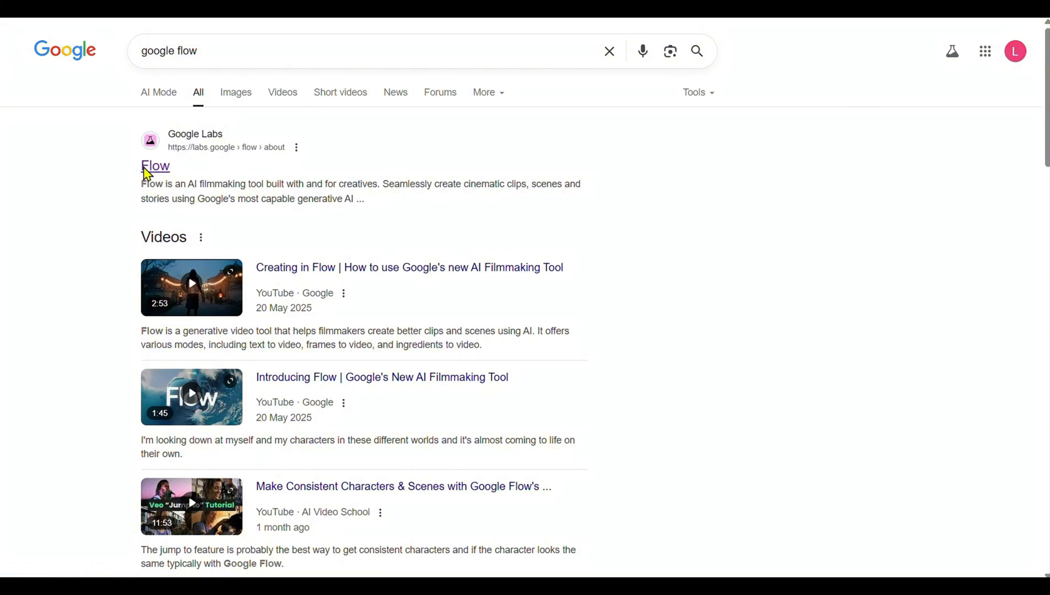
# Open the labs.google Flow result from the 'google flow' search
pyautogui.click(155, 165)
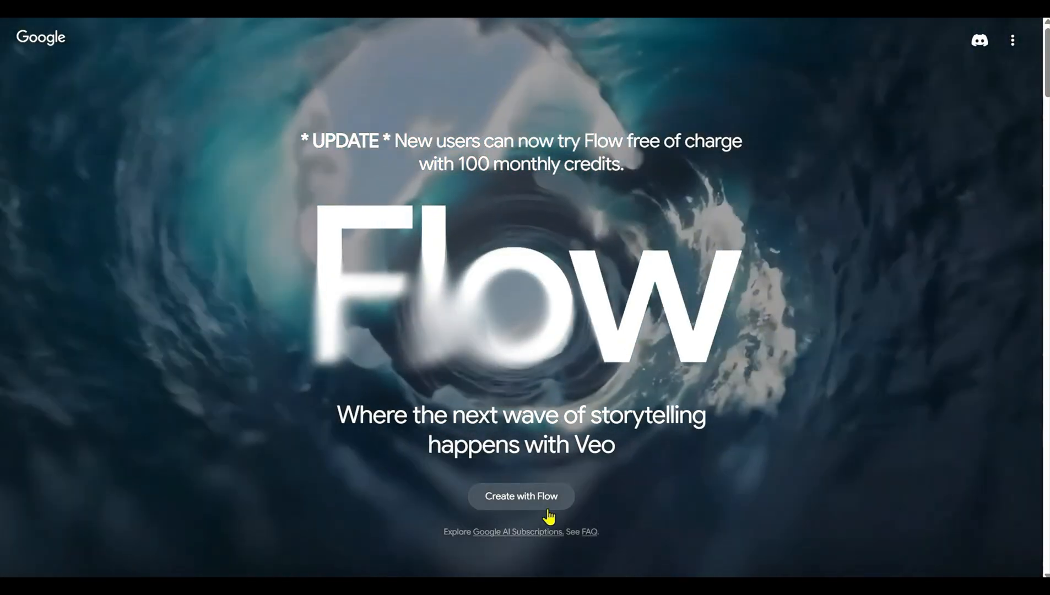
# Start a new project with Create with Flow and choose Frames to Video mode
pyautogui.click(520, 495)
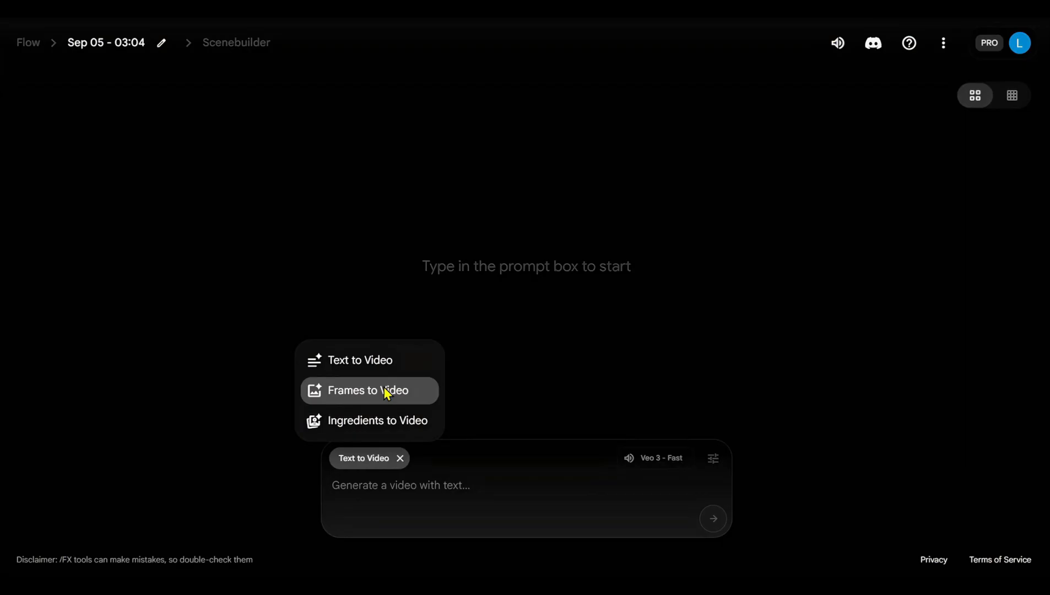
pyautogui.click(368, 390)
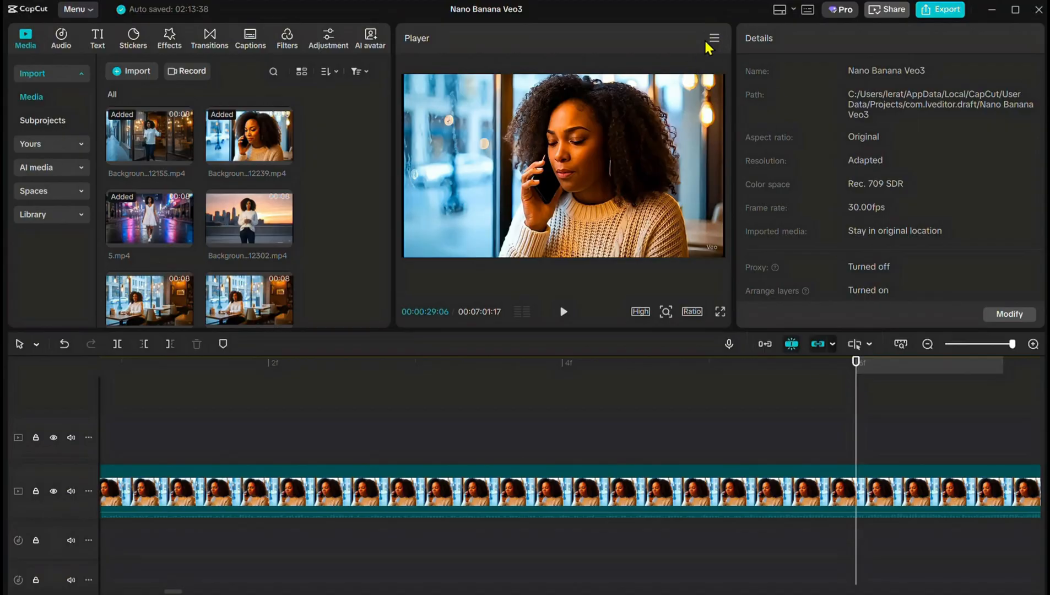
# Export the current CapCut frame as a 1080P PNG still from the Player menu
pyautogui.click(713, 38)
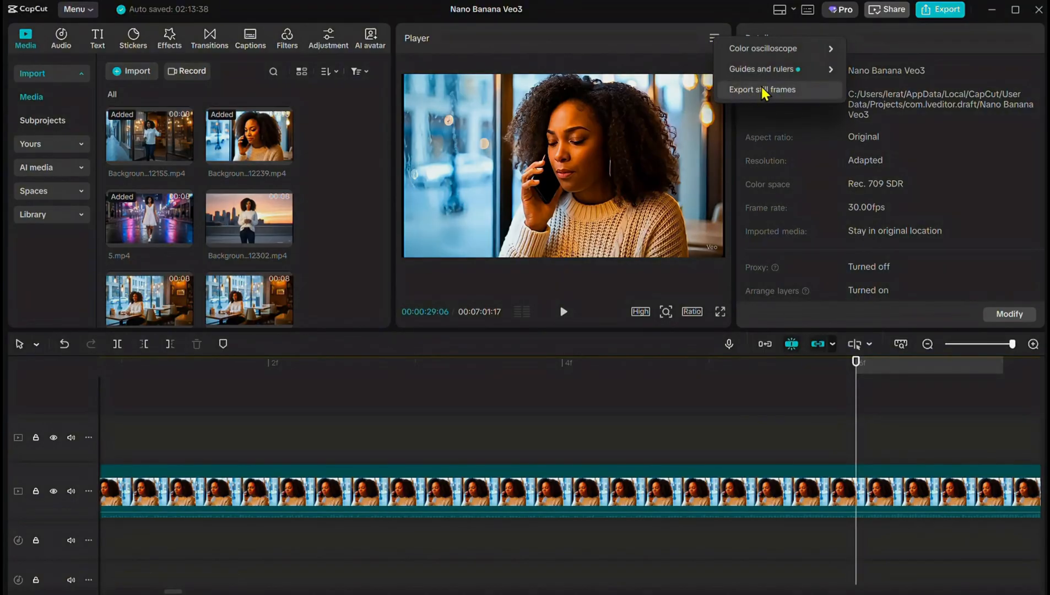
pyautogui.click(762, 89)
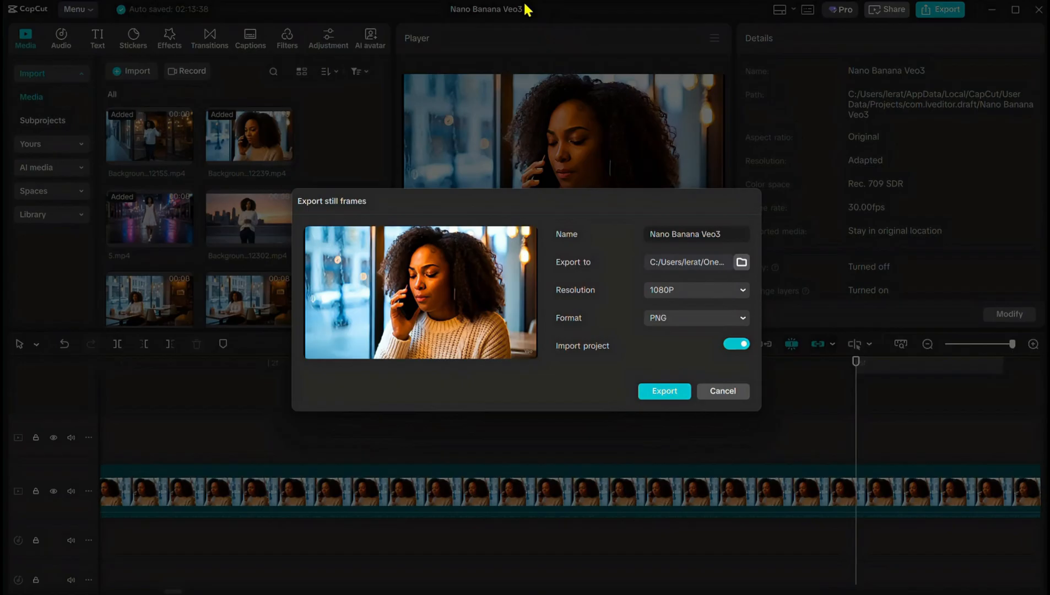
pyautogui.moveTo(742, 289)
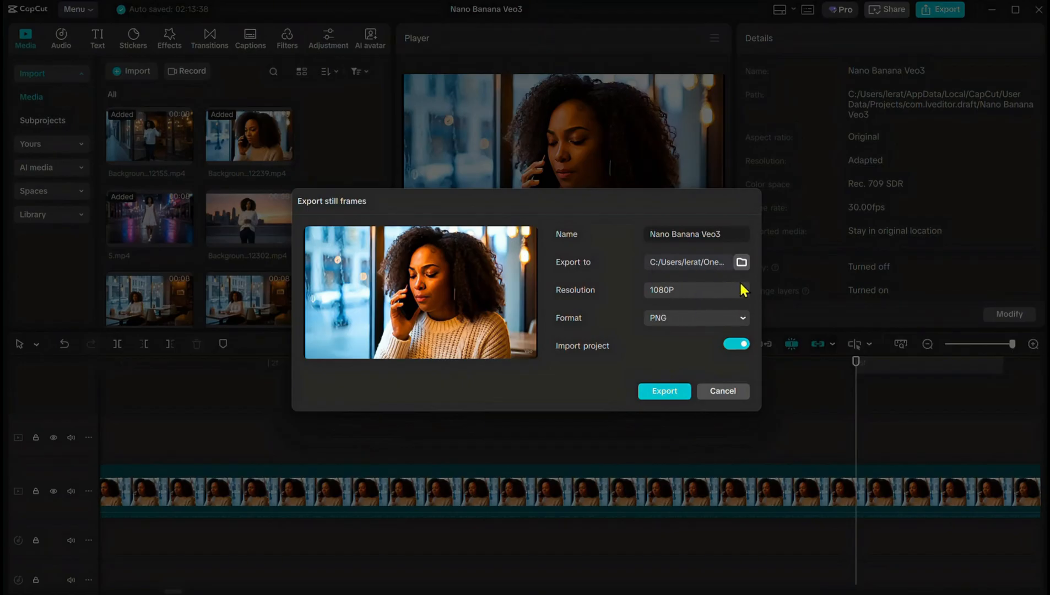
pyautogui.click(695, 317)
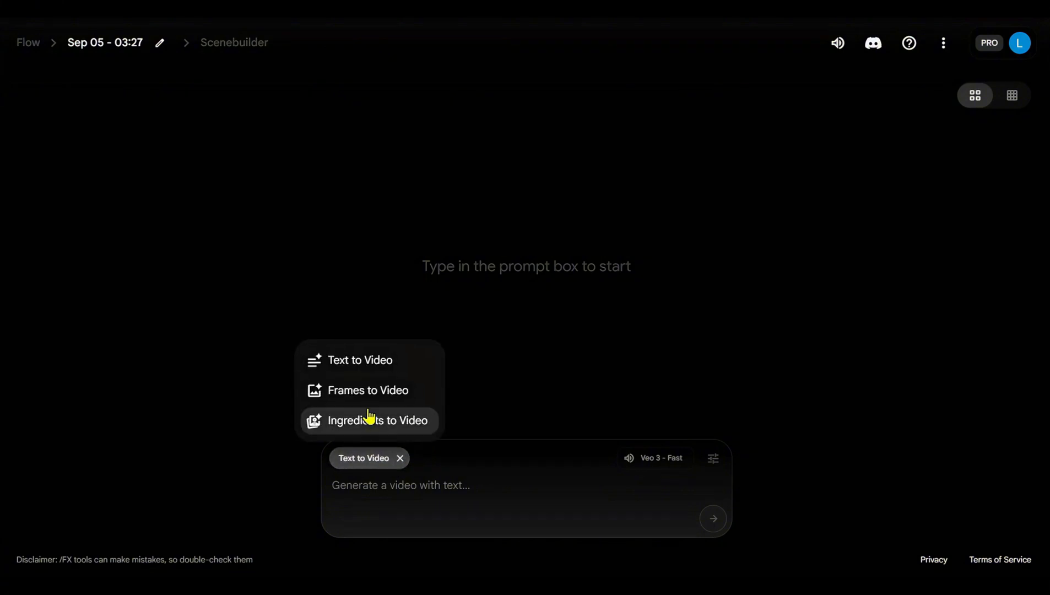
# Generate the tearful phone-call café clip in Frames to Video from the cropped still
pyautogui.click(368, 390)
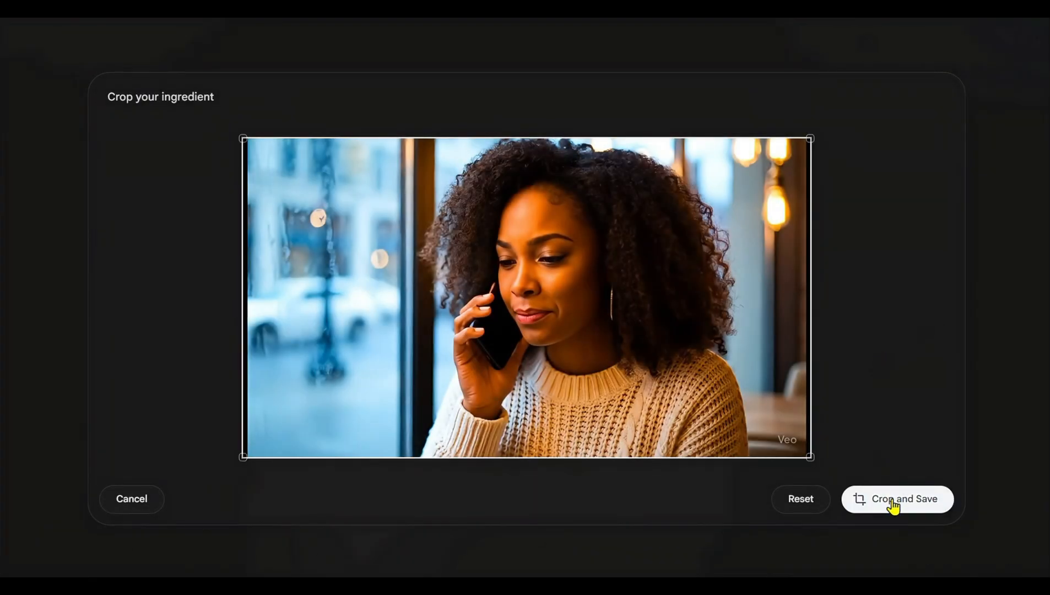
pyautogui.click(895, 499)
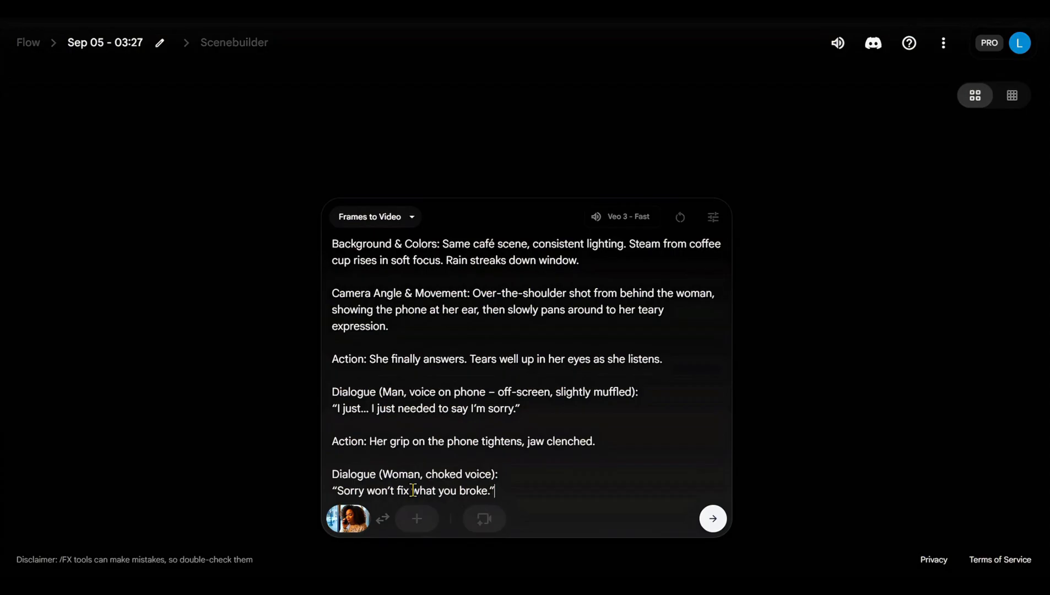
pyautogui.click(712, 518)
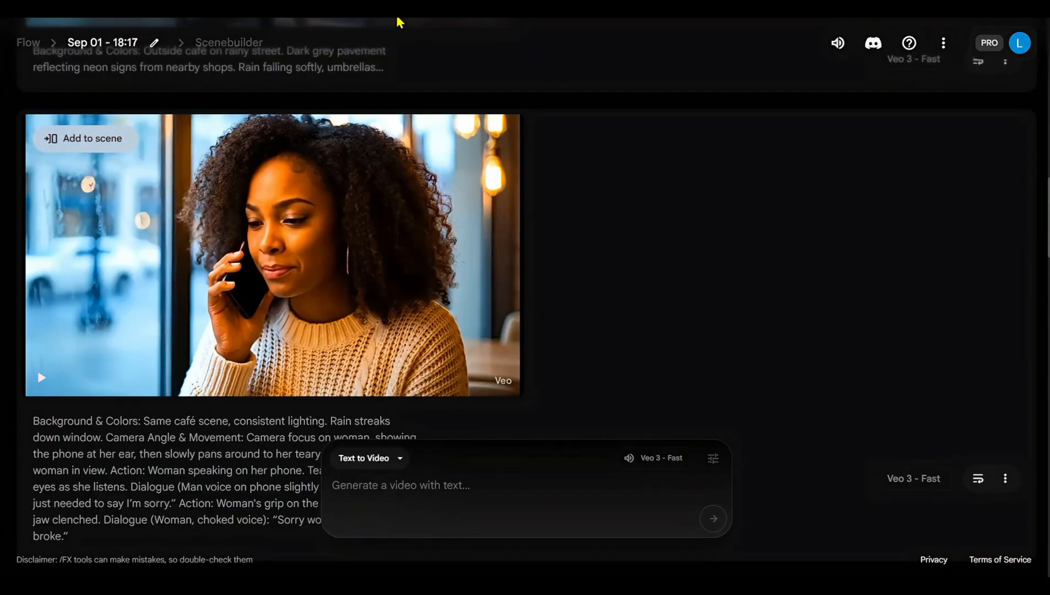
pyautogui.click(41, 377)
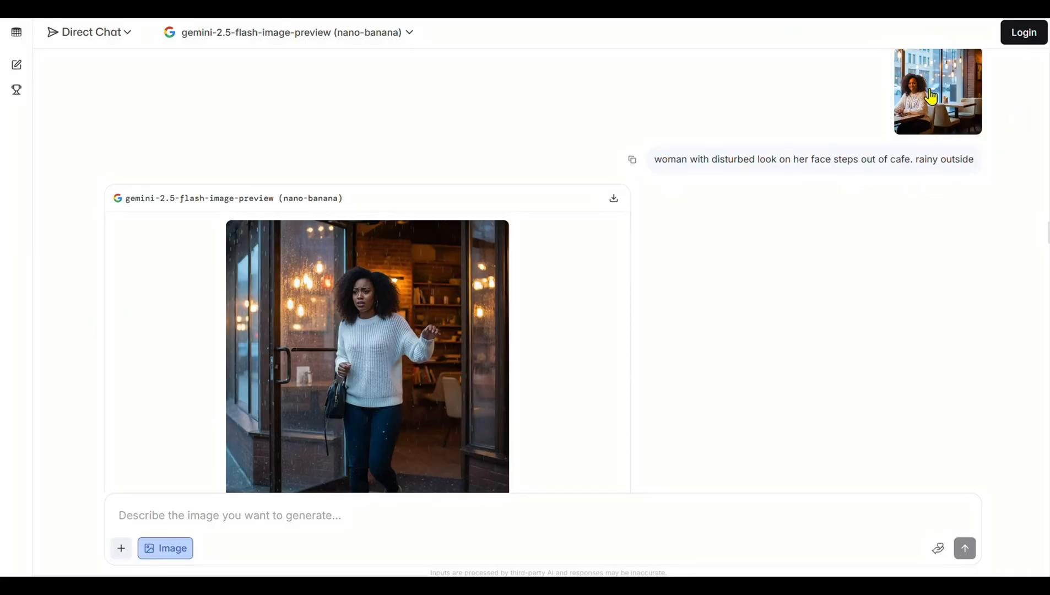
# Review the café-exit rain image, then enlarge the café reference photo
pyautogui.click(937, 90)
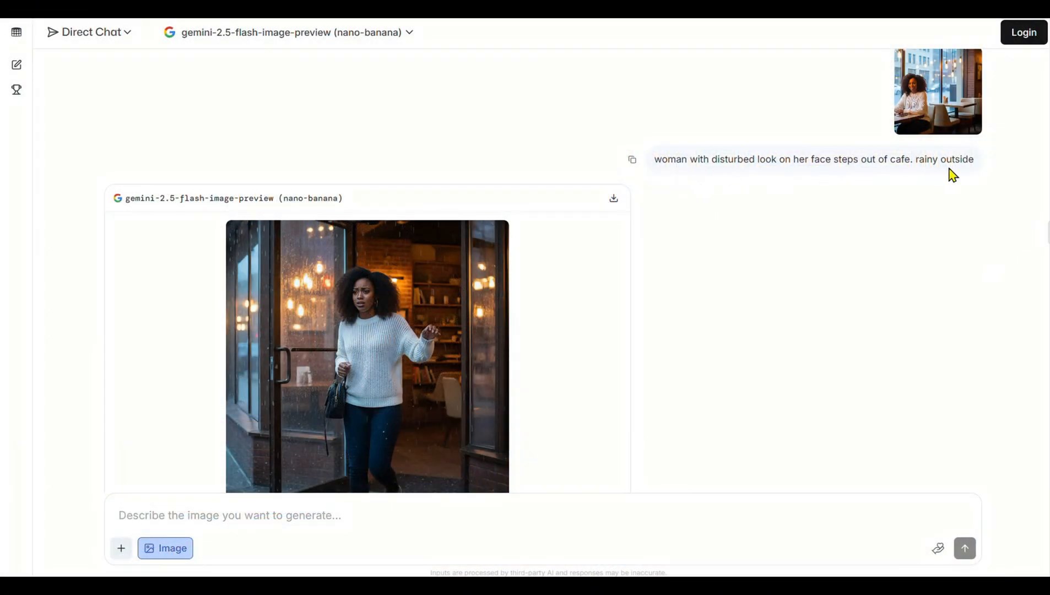
pyautogui.moveTo(971, 183)
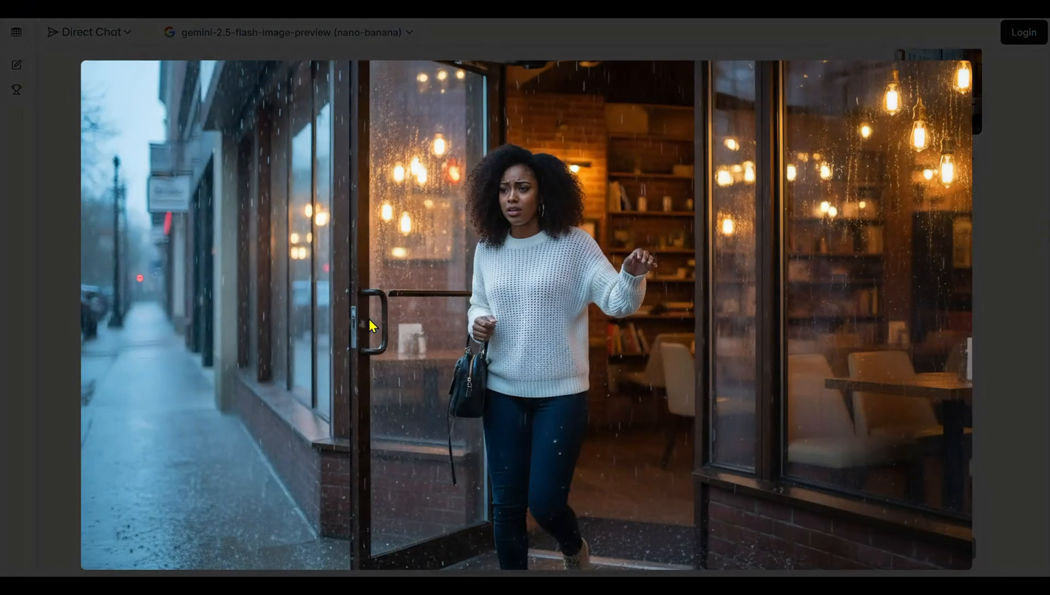
pyautogui.moveTo(214, 273)
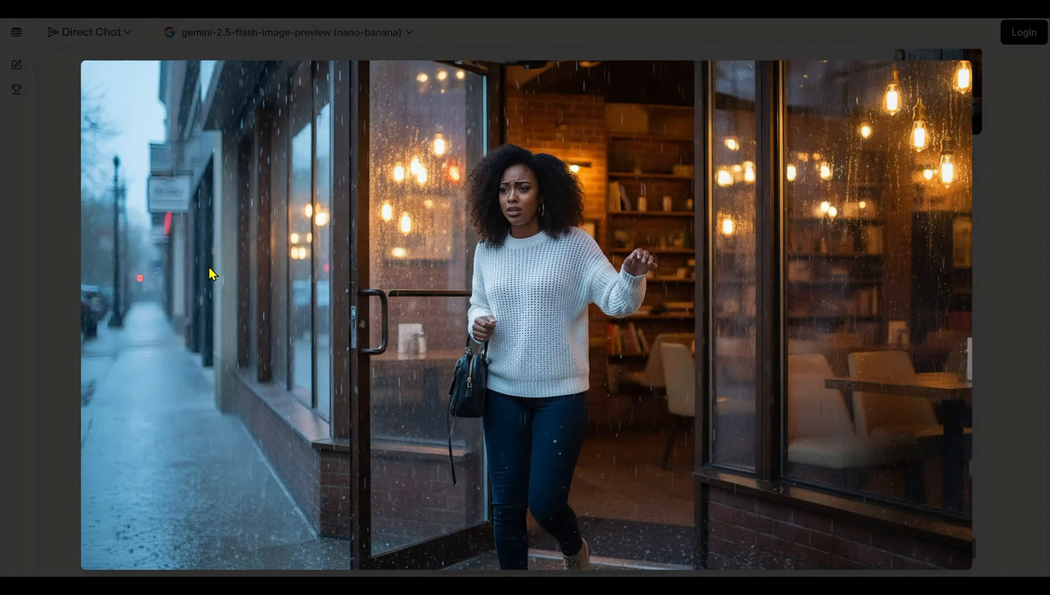
pyautogui.moveTo(376, 403)
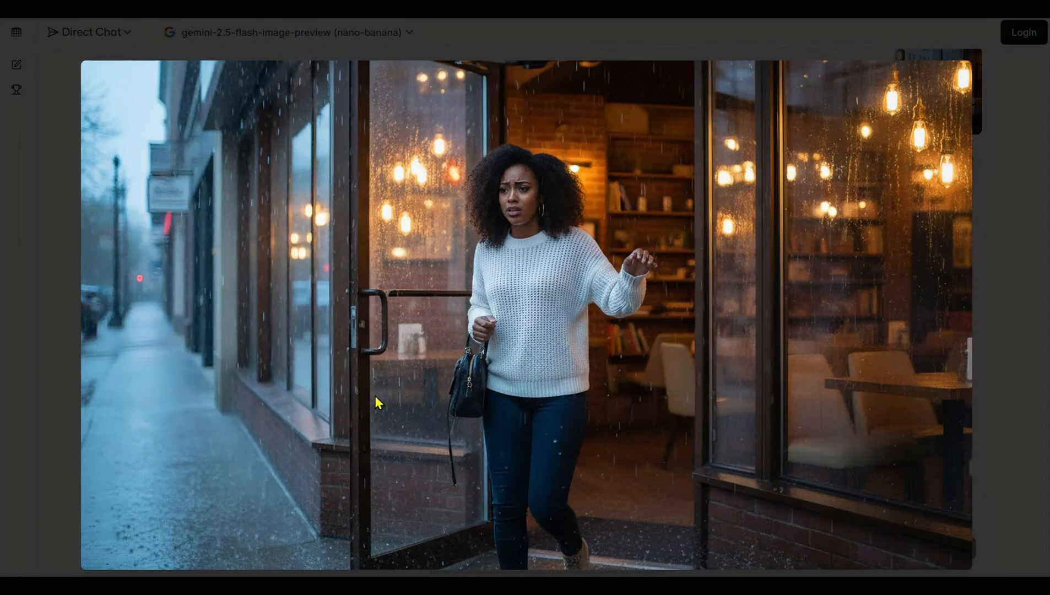
pyautogui.moveTo(957, 164)
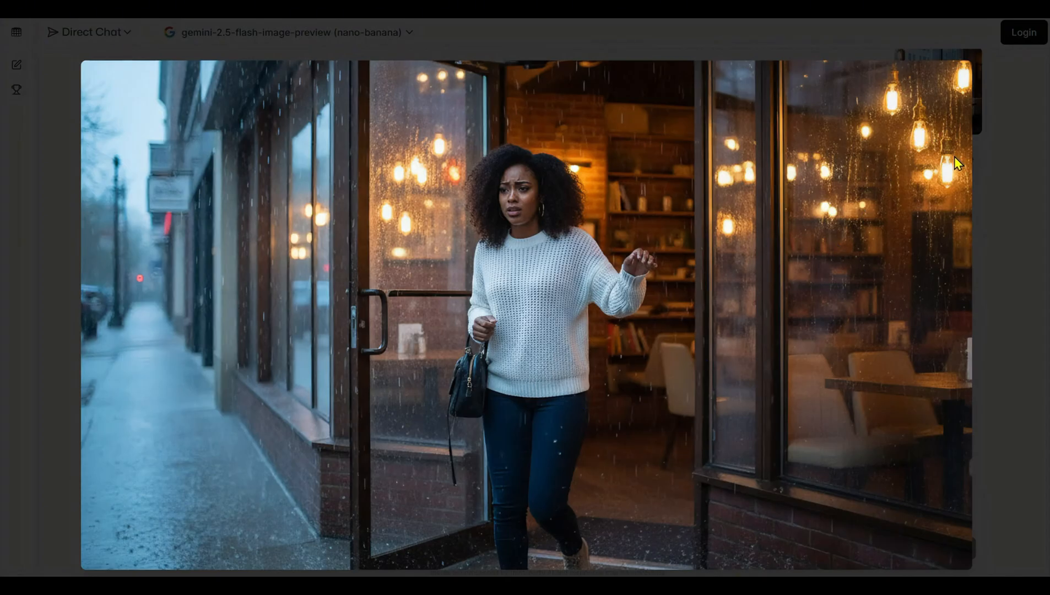
pyautogui.moveTo(844, 389)
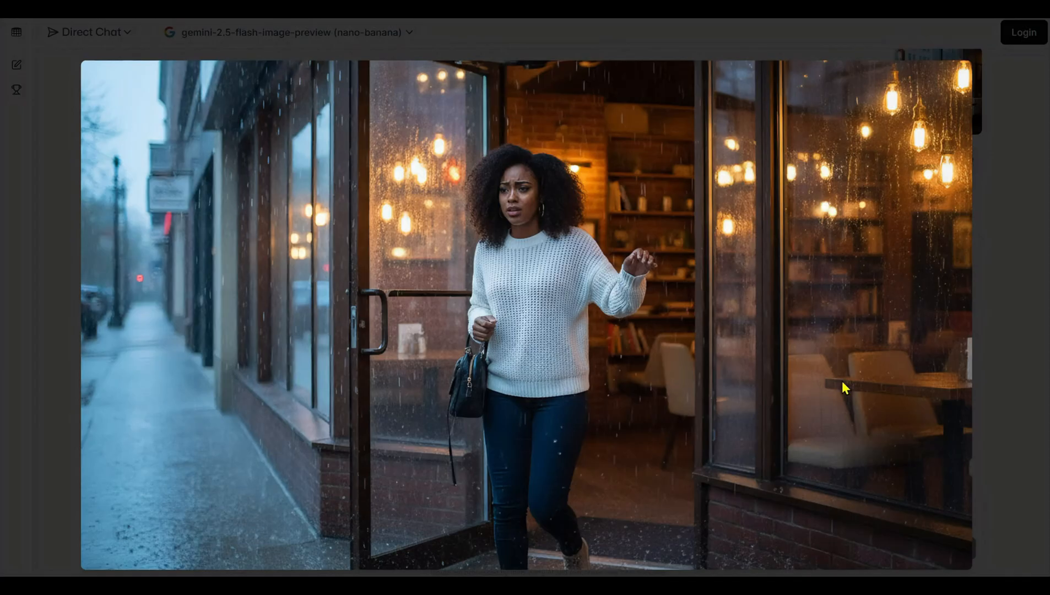
pyautogui.moveTo(633, 373)
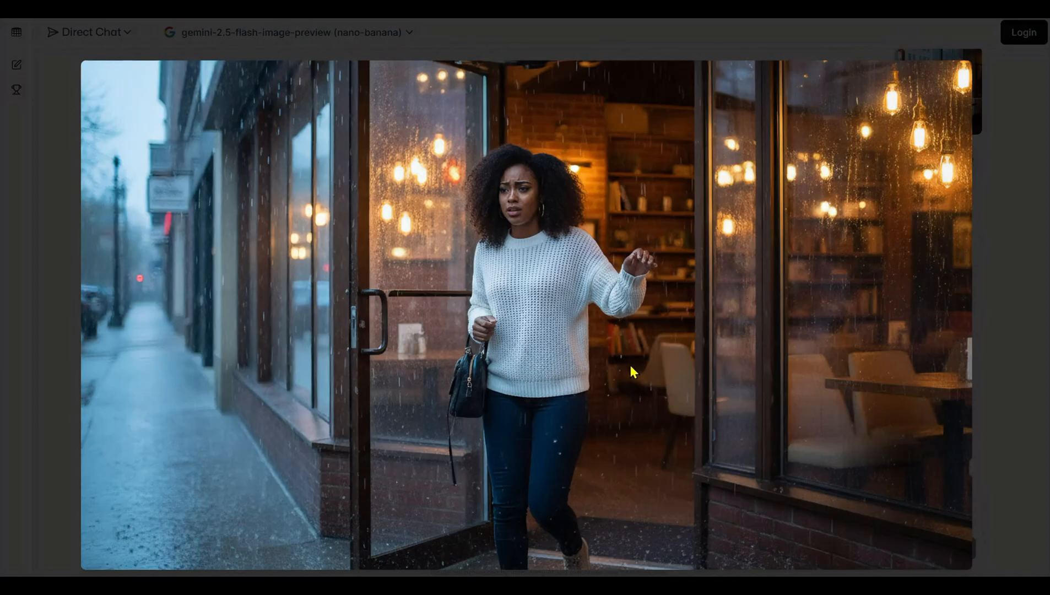
pyautogui.moveTo(948, 469)
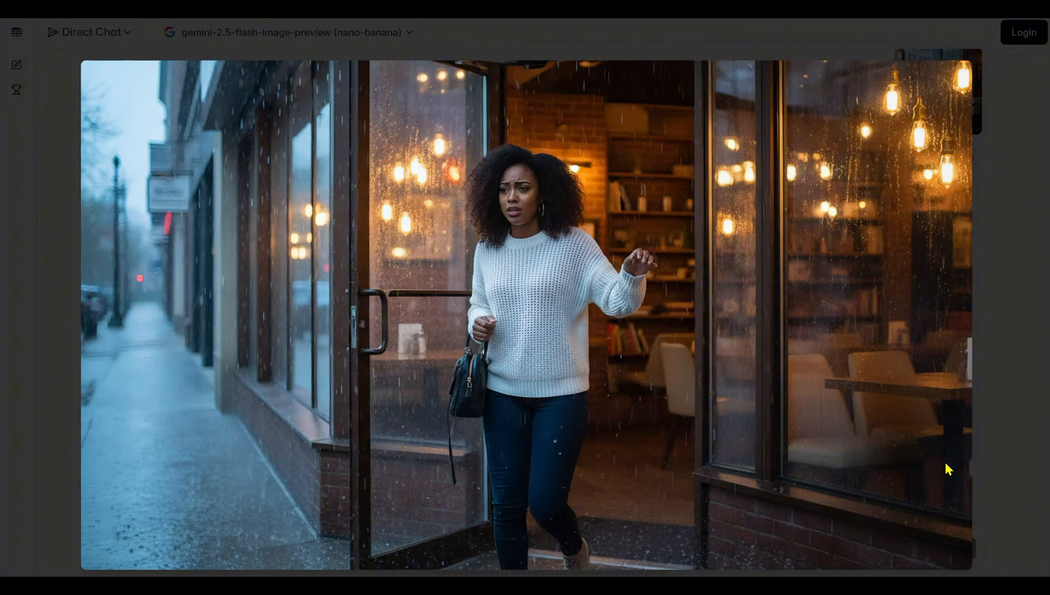
pyautogui.moveTo(1016, 301)
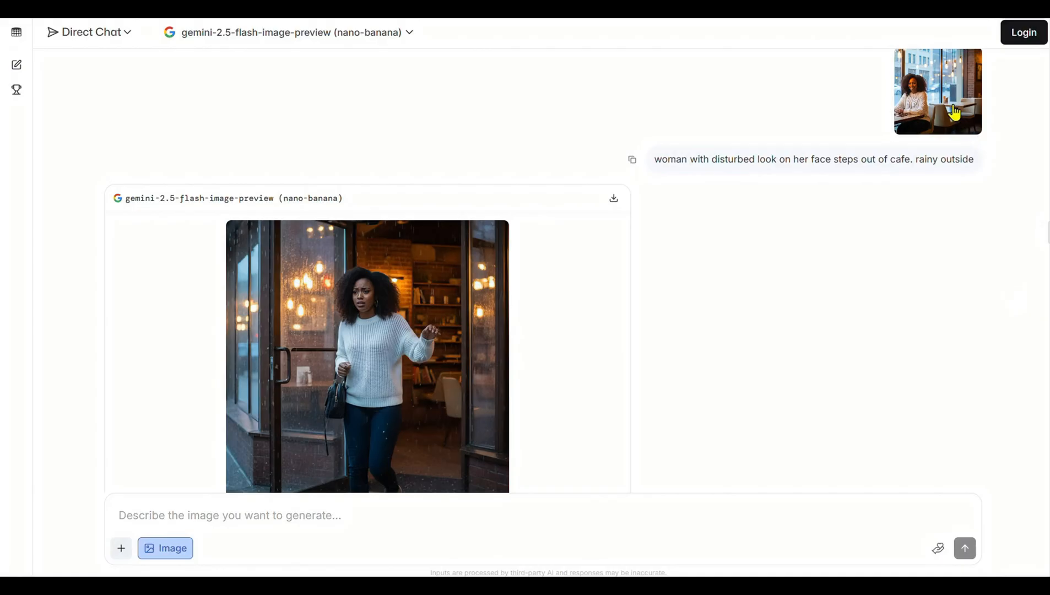
pyautogui.click(937, 90)
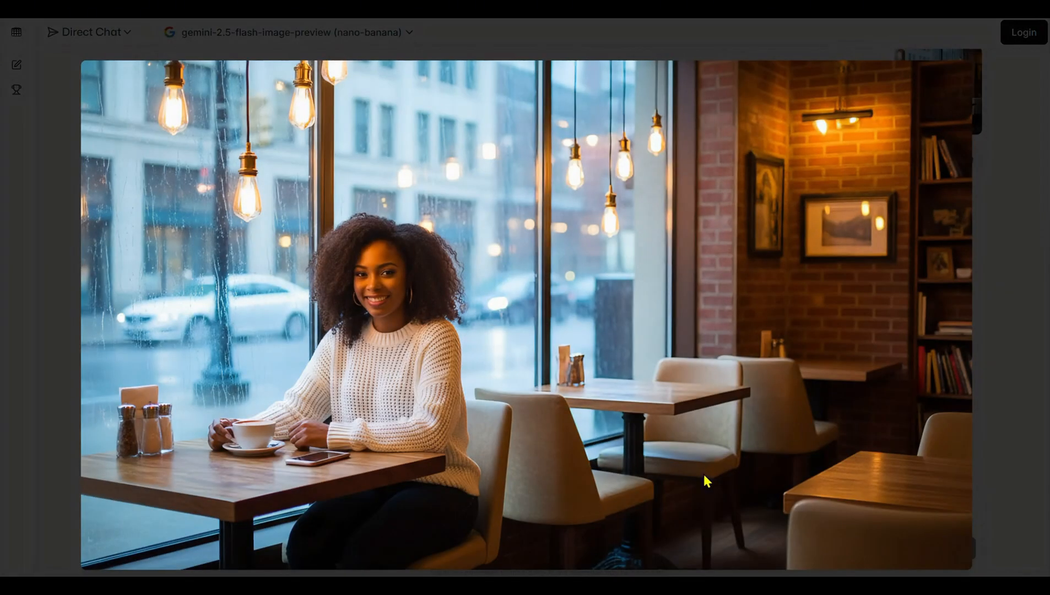
pyautogui.moveTo(1047, 212)
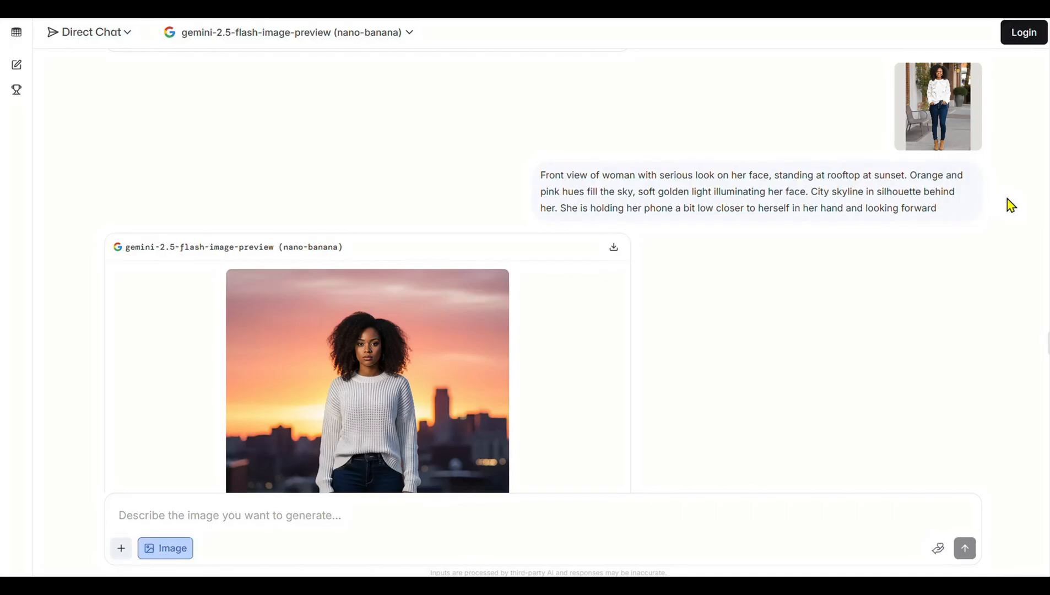
# Open the rooftop sunset image of the serious woman holding her phone
pyautogui.click(367, 381)
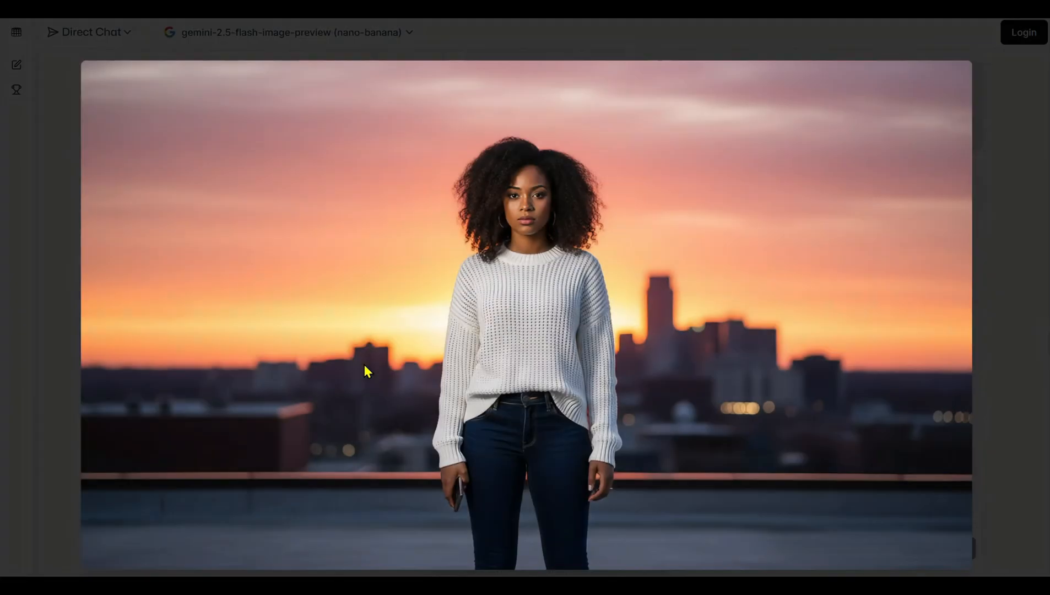